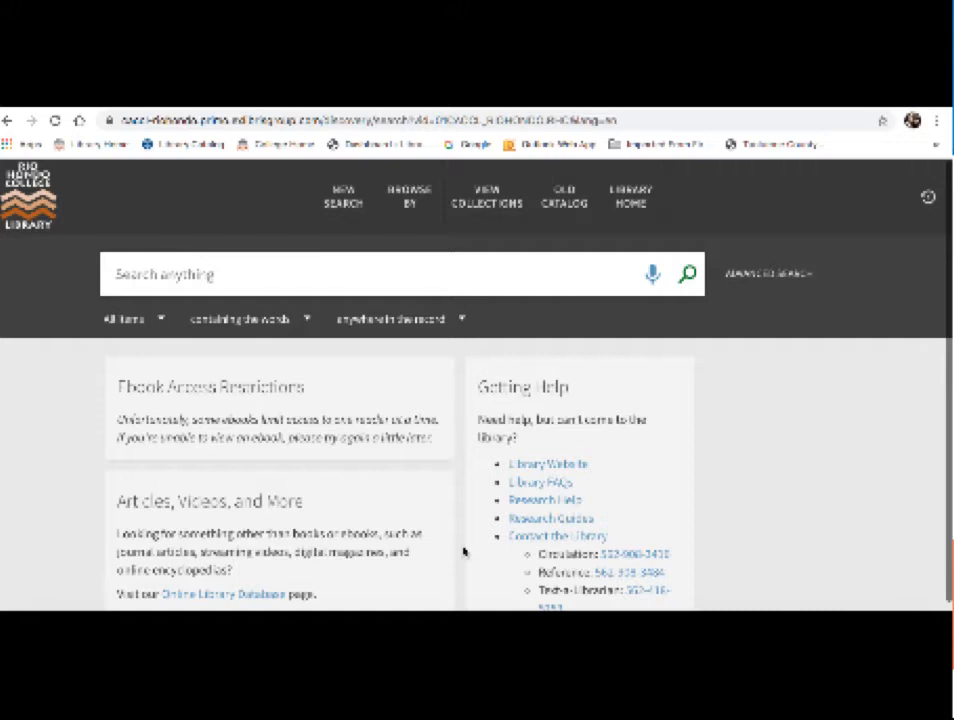
pyautogui.moveTo(178, 338)
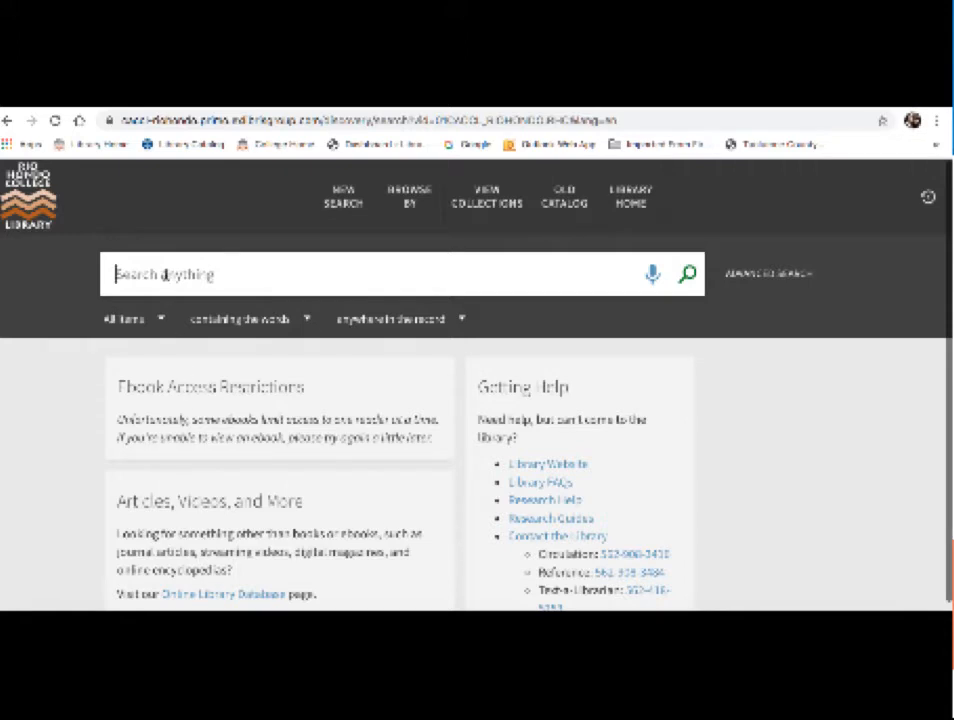
# Begin entering the quoted phrase "selfie culture" in the catalog's Search anything box
pyautogui.write('selfie culture"')
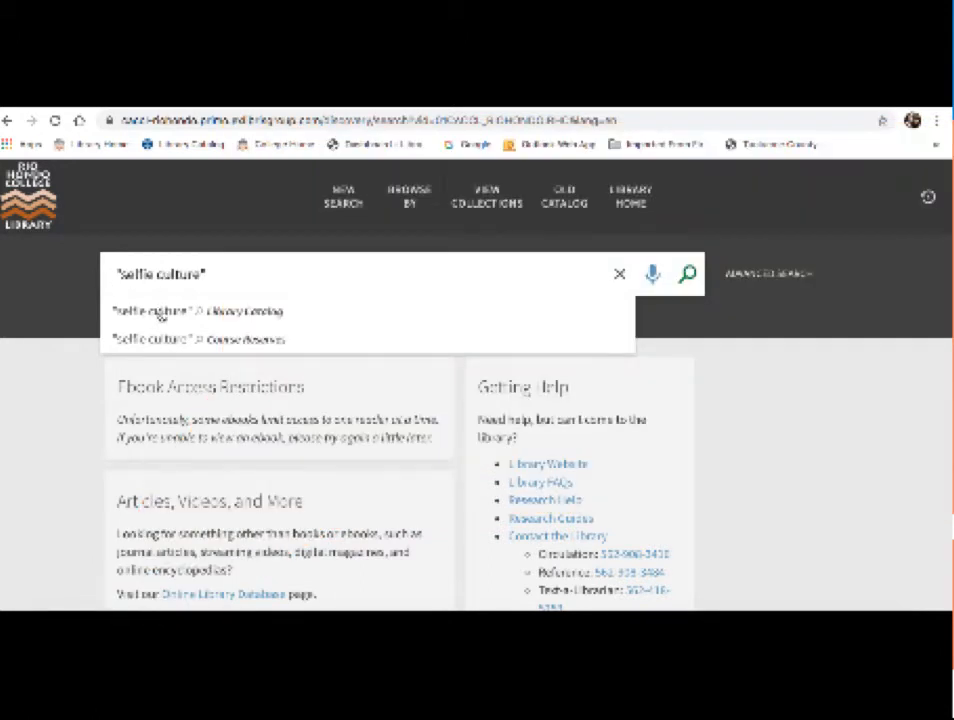
# Run the "selfie culture" search, check Social media abyss online access, and return to results
pyautogui.click(200, 310)
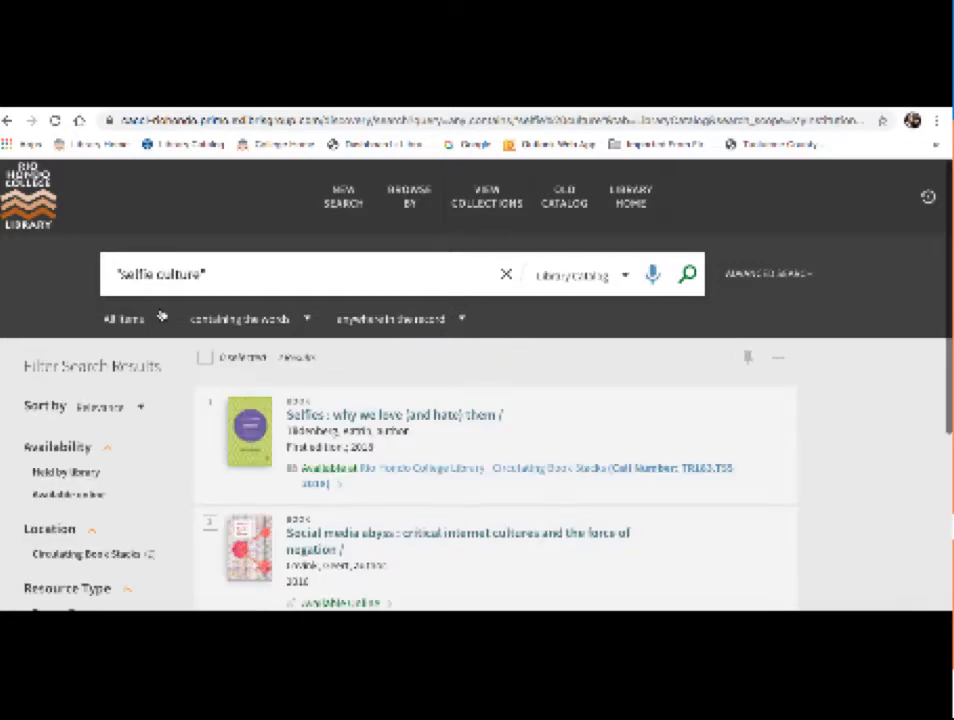
pyautogui.scroll(-3)
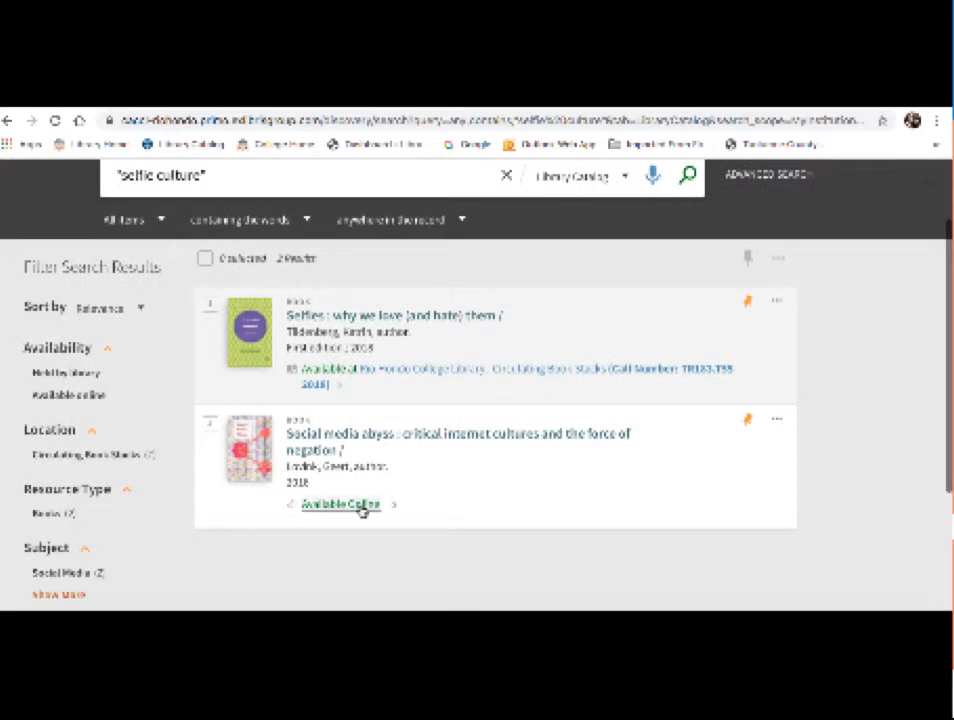
pyautogui.moveTo(340, 502)
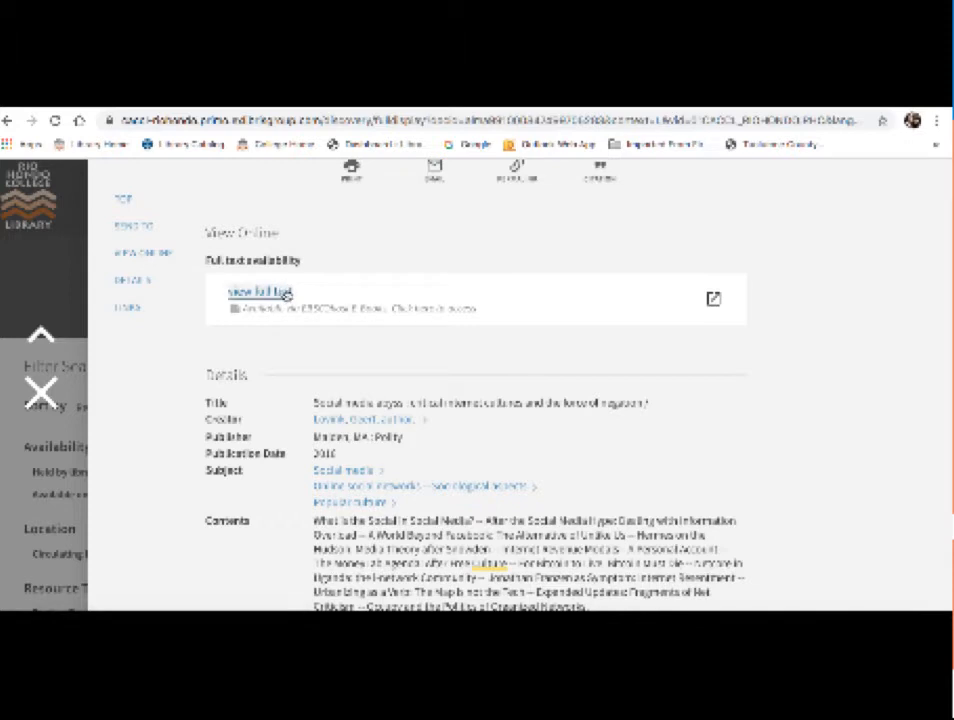
pyautogui.click(258, 292)
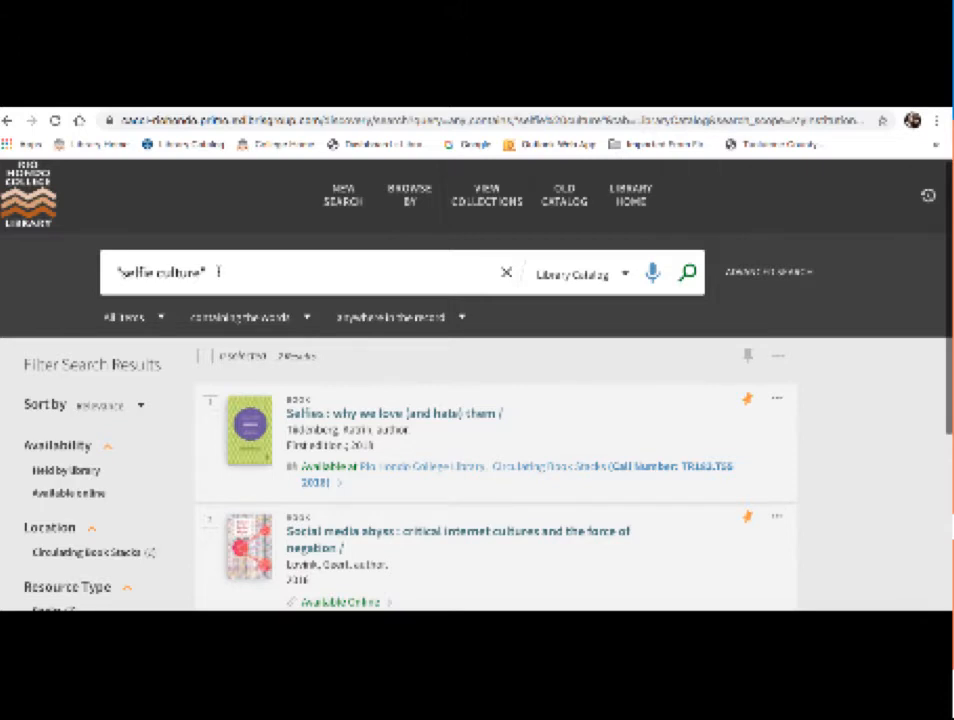
# Search the catalog for the single word selfie and browse its roughly 25 results
pyautogui.write('1')
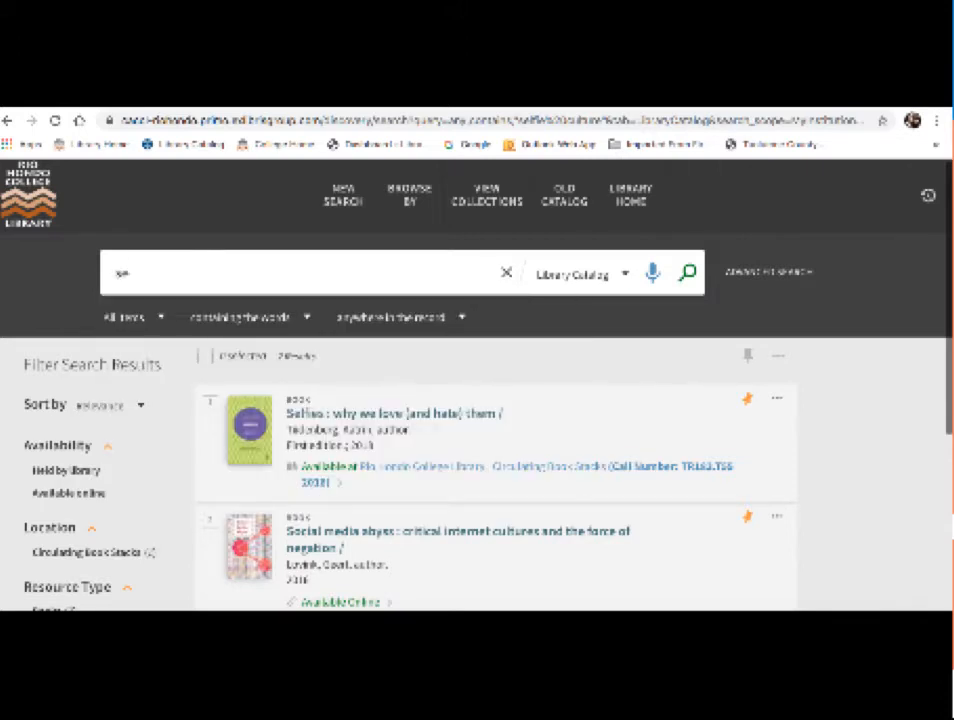
pyautogui.write('selfie')
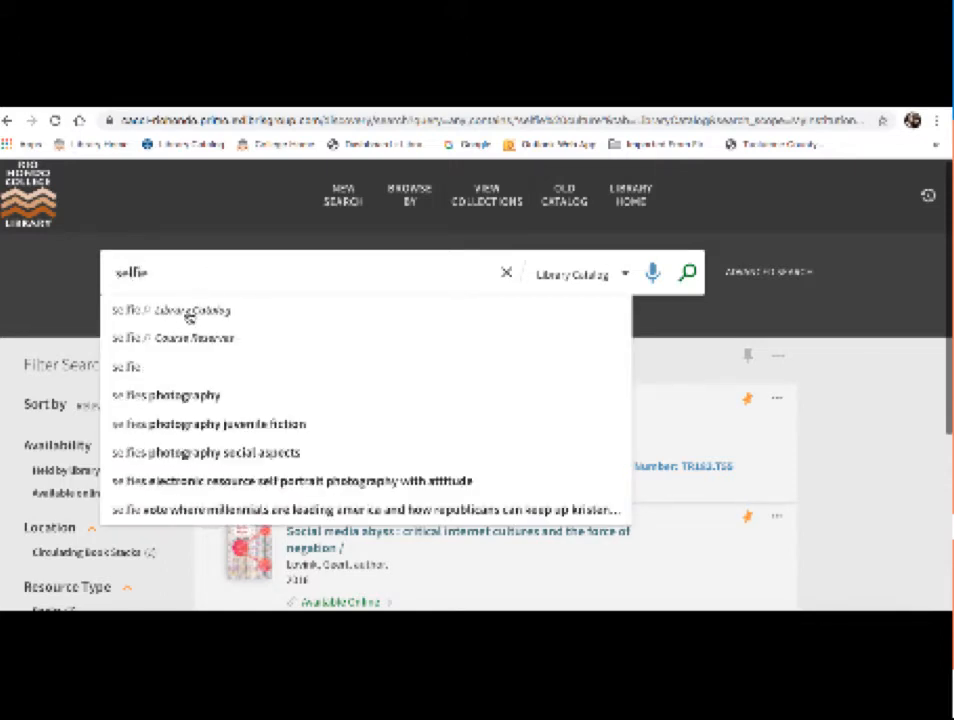
pyautogui.moveTo(190, 412)
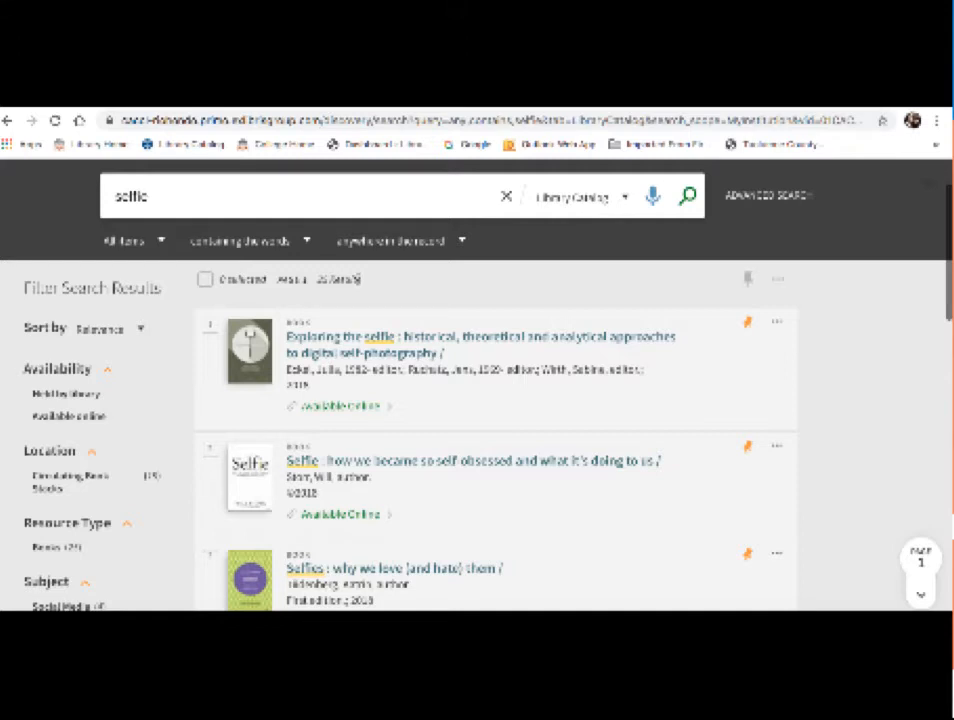
pyautogui.scroll(-3)
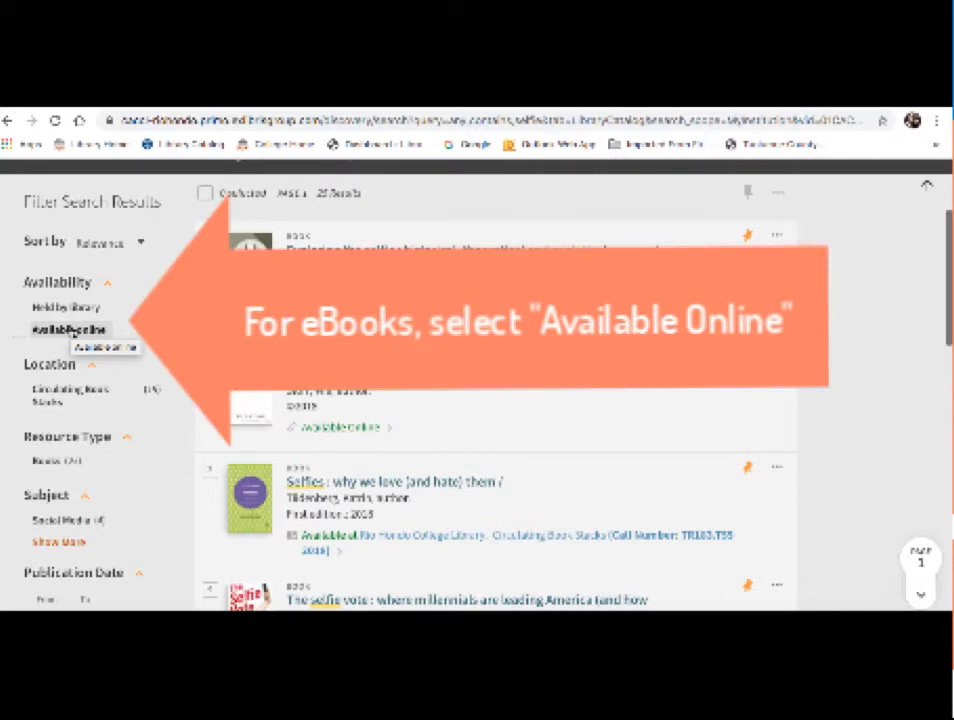
# Filter the selfie results to Available online, leaving about 7 ebooks to browse
pyautogui.click(68, 328)
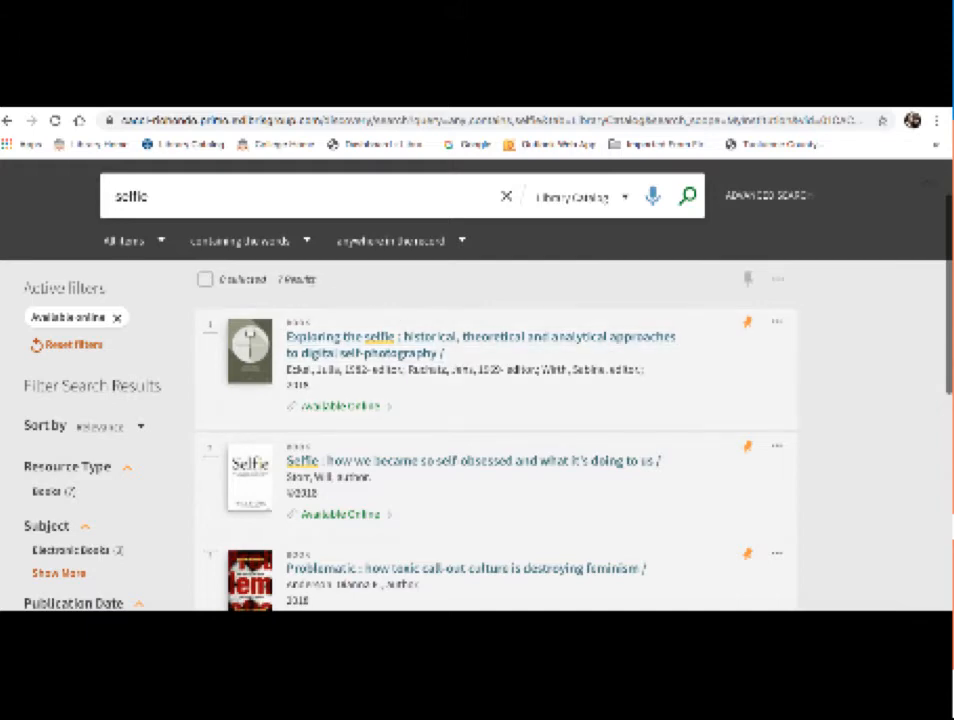
pyautogui.scroll(-3)
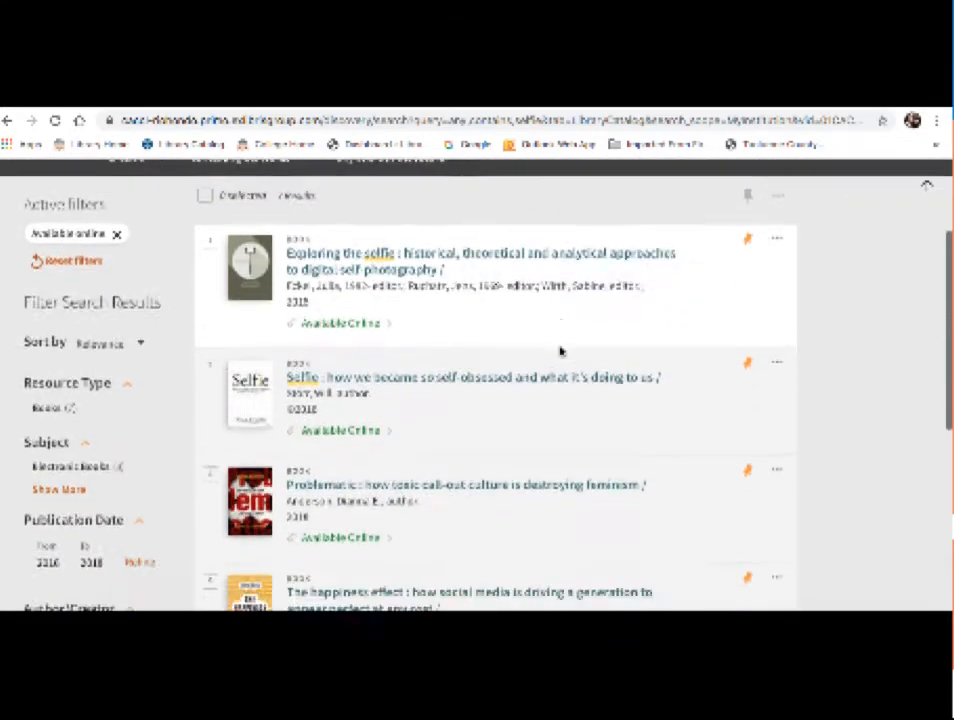
pyautogui.scroll(-3)
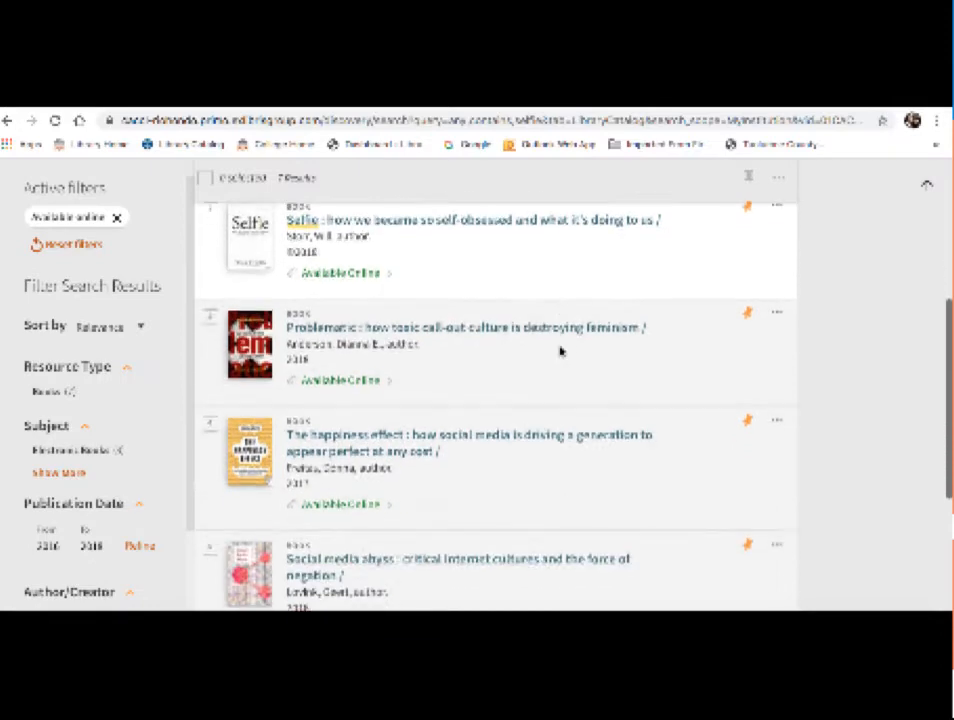
pyautogui.scroll(-3)
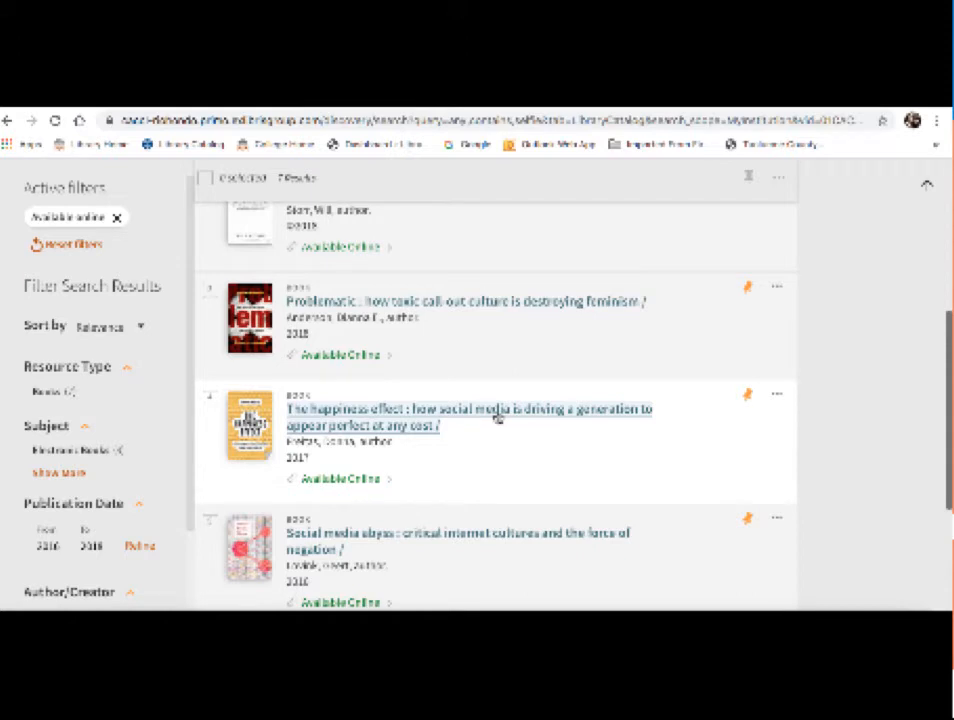
# View The happiness effect record, reading its Details and the View Online full-text link
pyautogui.click(466, 416)
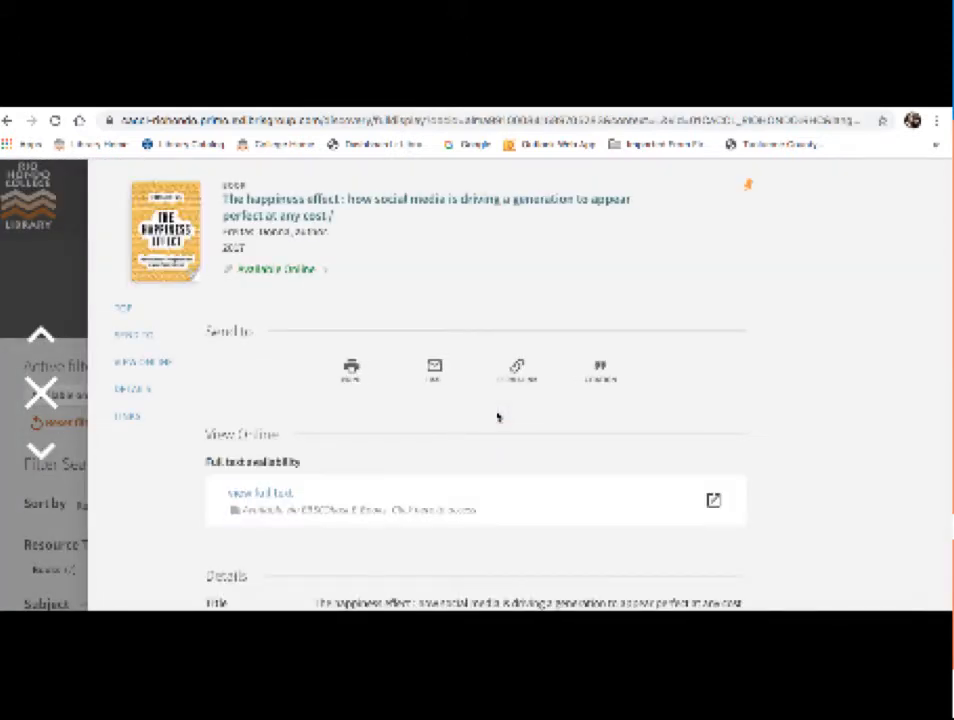
pyautogui.scroll(-3)
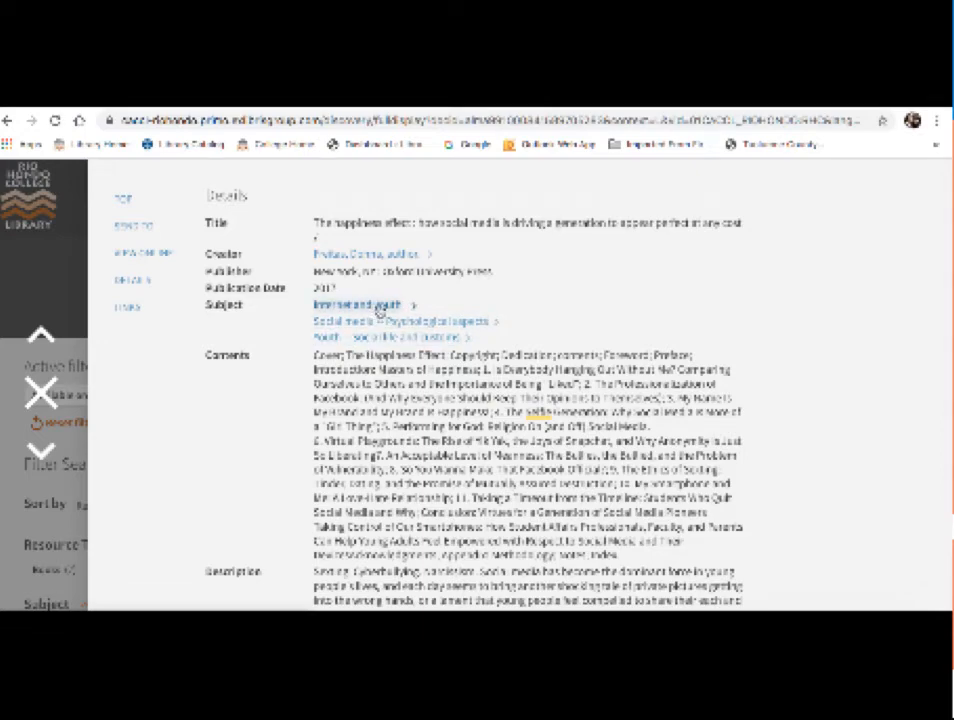
pyautogui.scroll(-3)
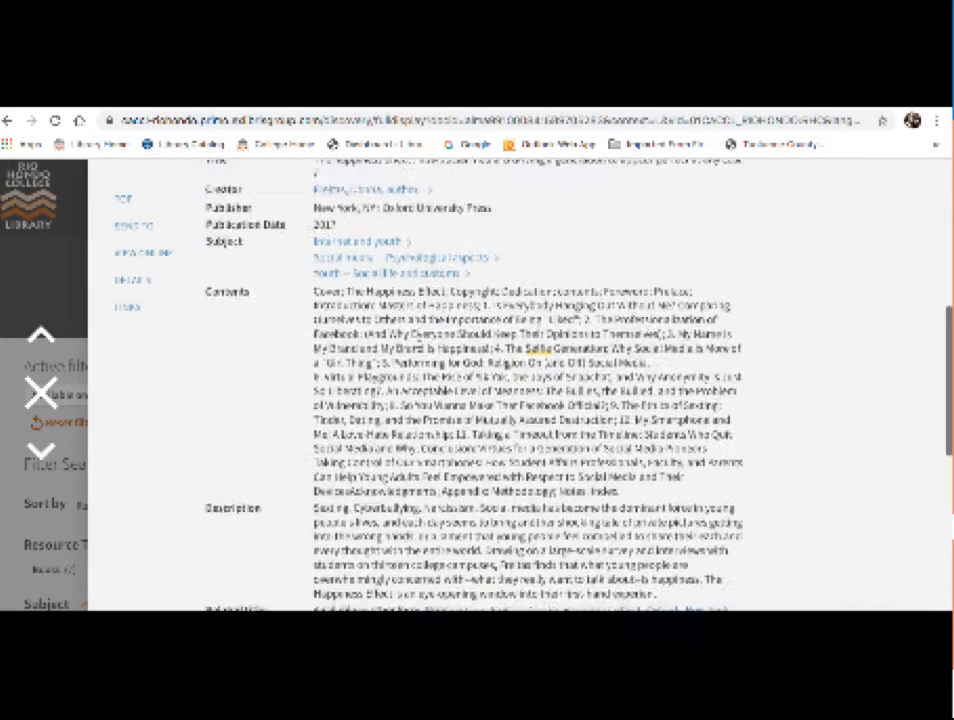
pyautogui.scroll(-3)
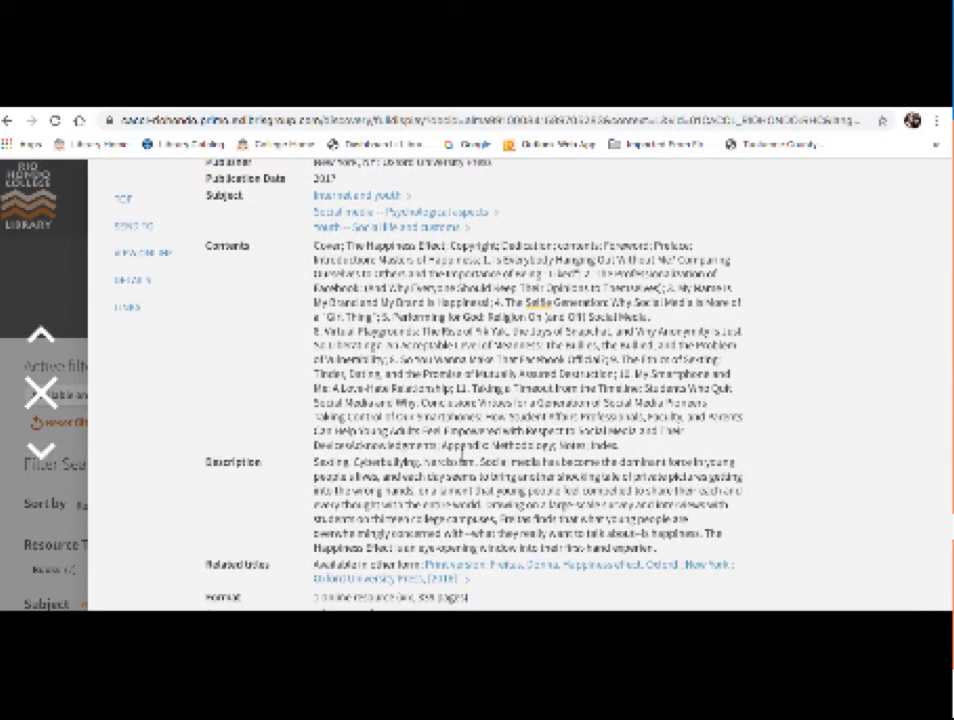
pyautogui.scroll(-3)
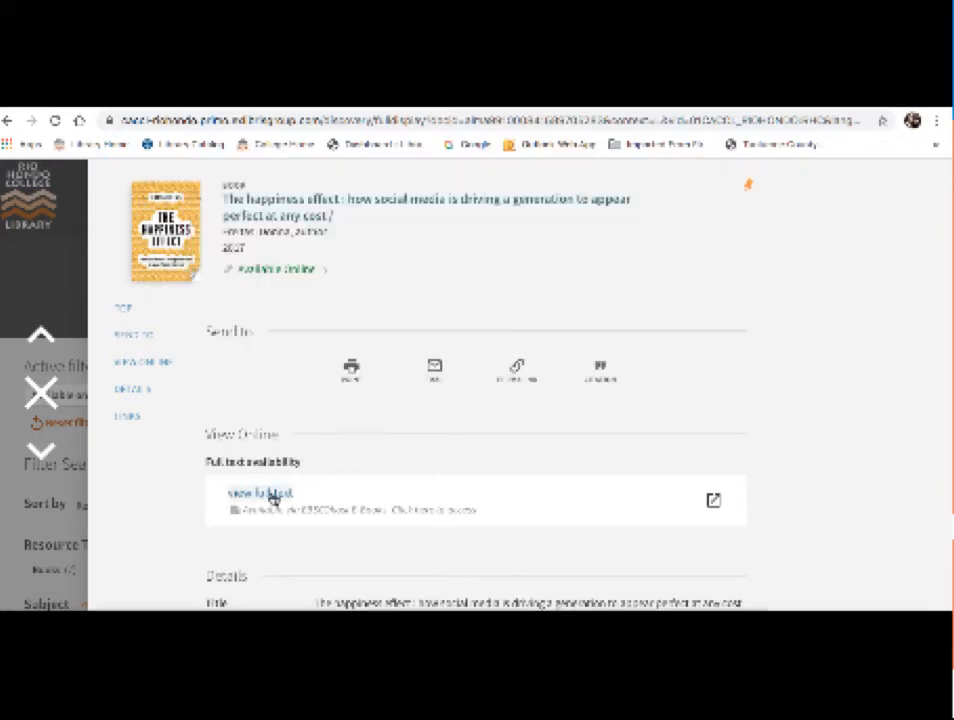
# Follow view full text and sign in with the college username and password to reach EBSCO
pyautogui.click(260, 492)
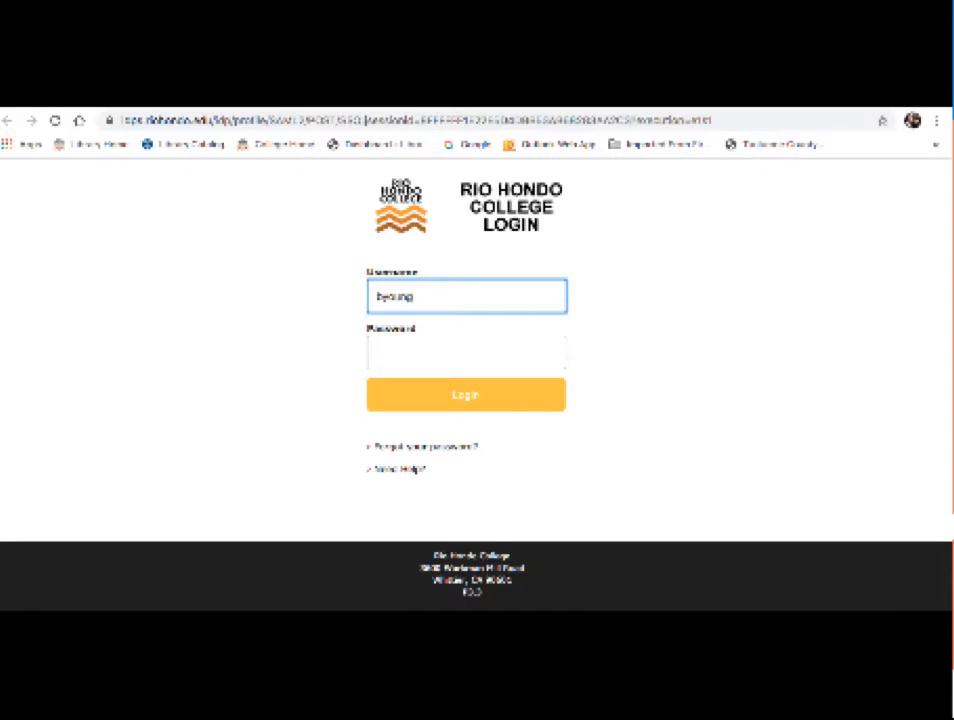
pyautogui.click(464, 352)
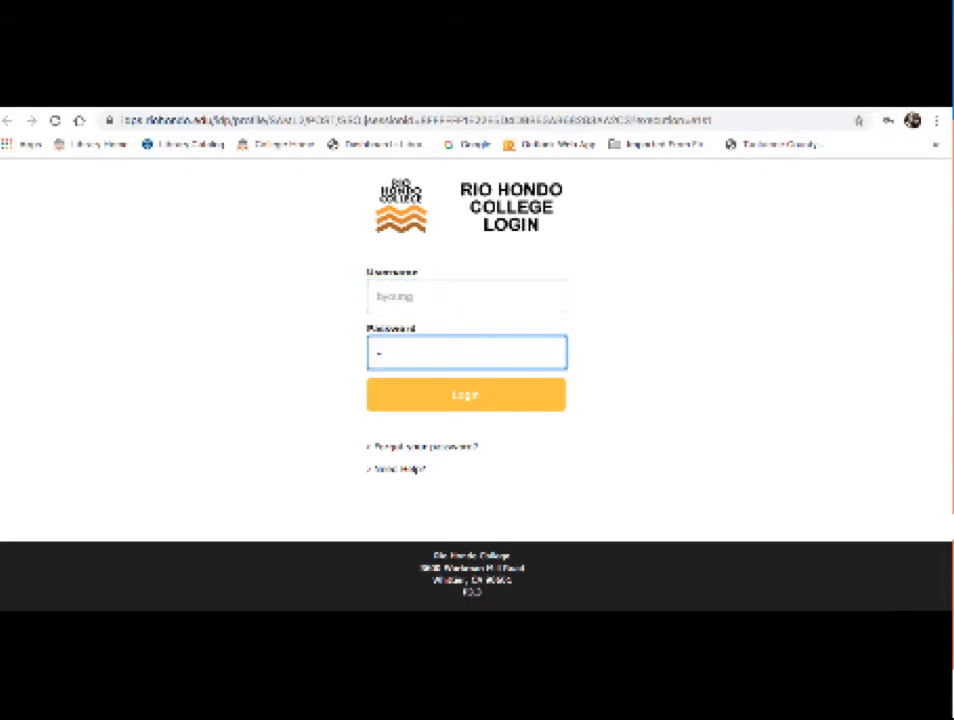
pyautogui.write('password')
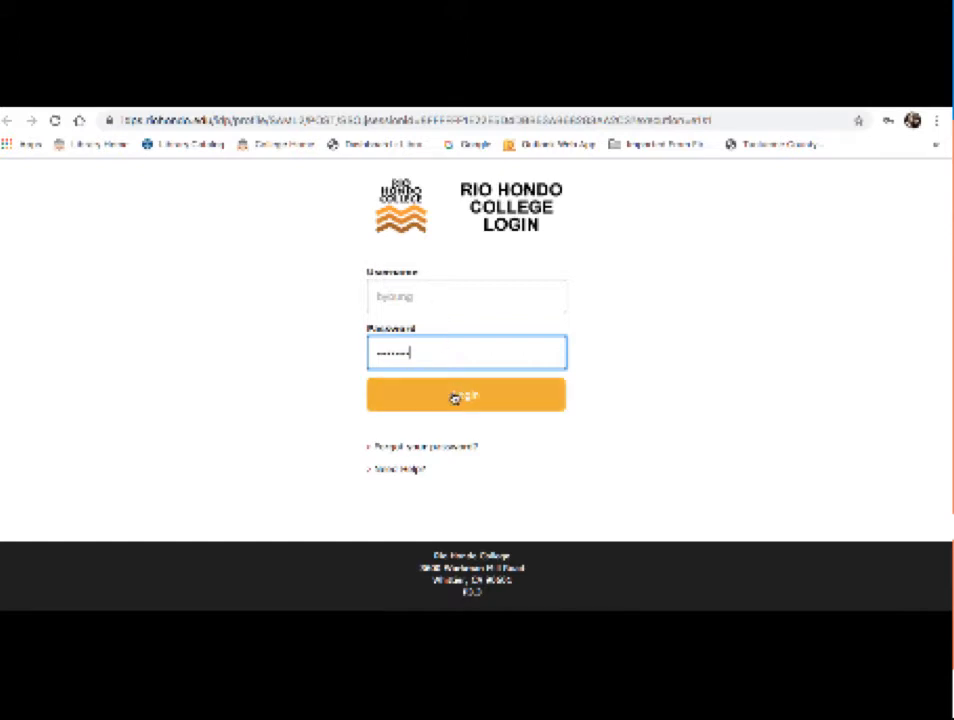
pyautogui.click(464, 394)
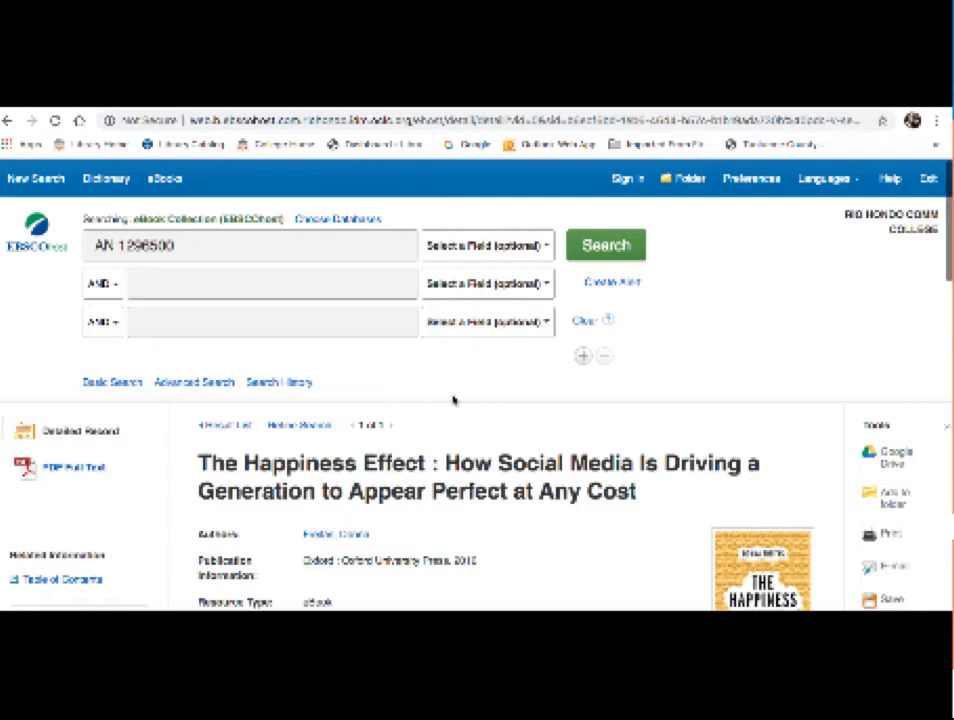
pyautogui.scroll(-3)
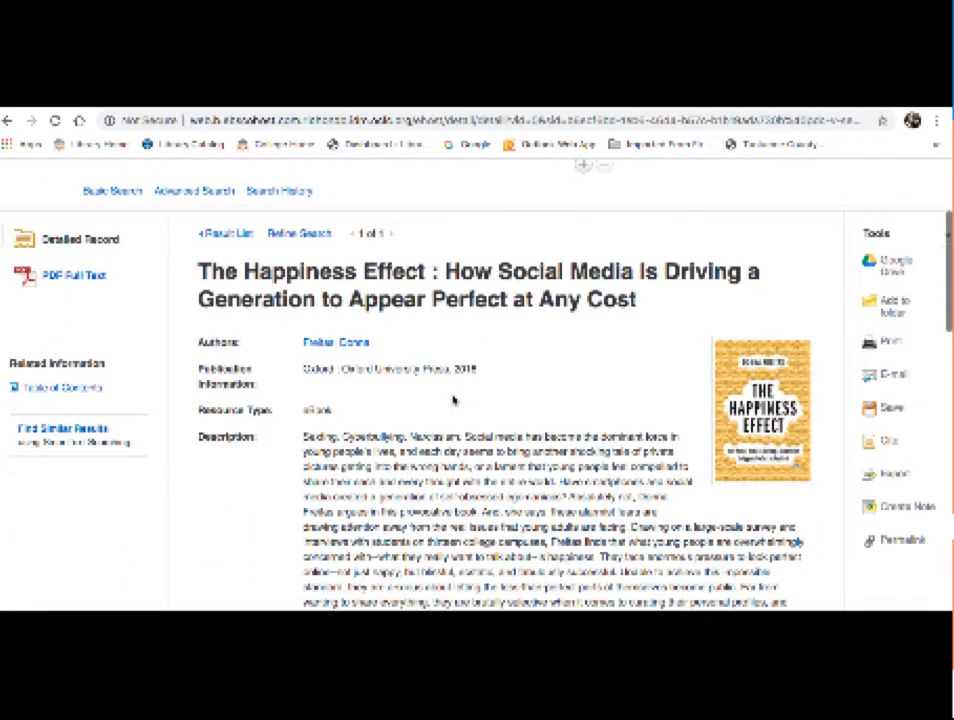
pyautogui.scroll(-3)
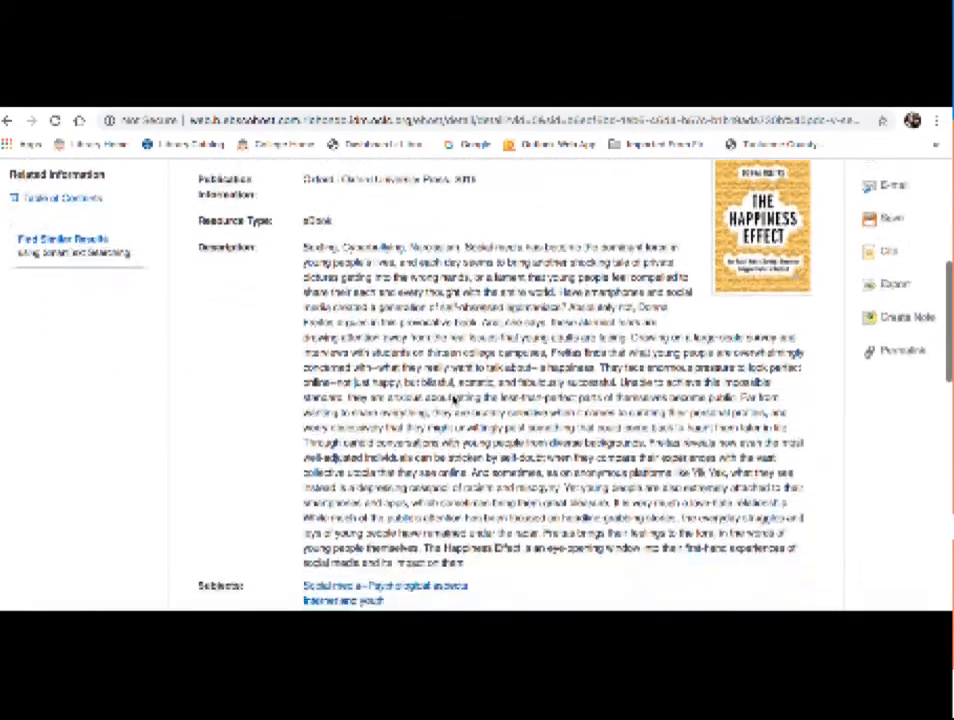
pyautogui.scroll(-3)
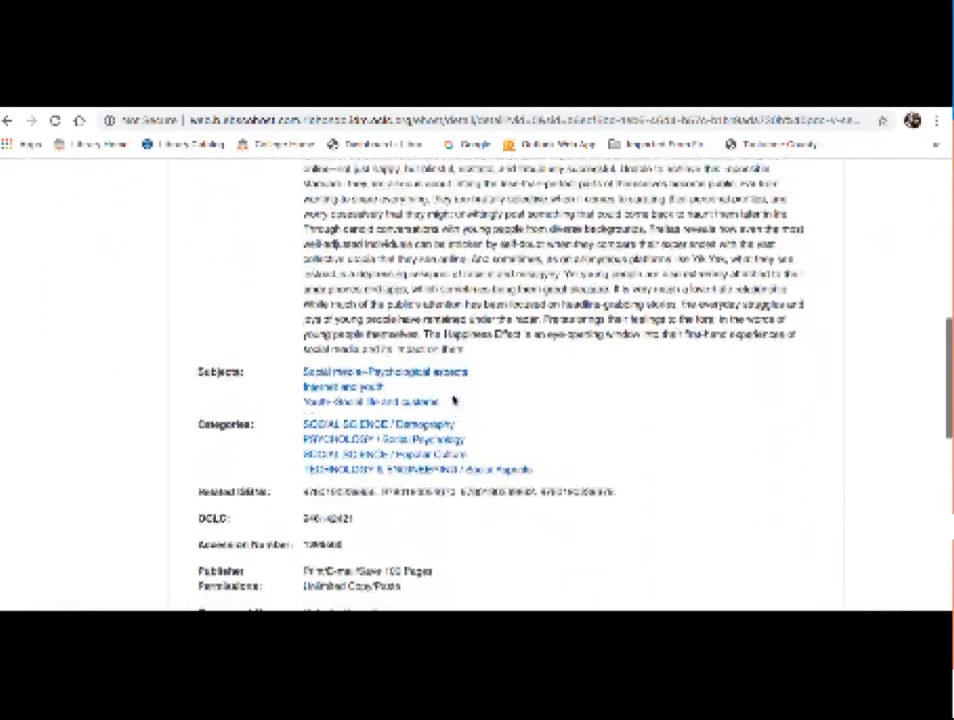
pyautogui.scroll(-3)
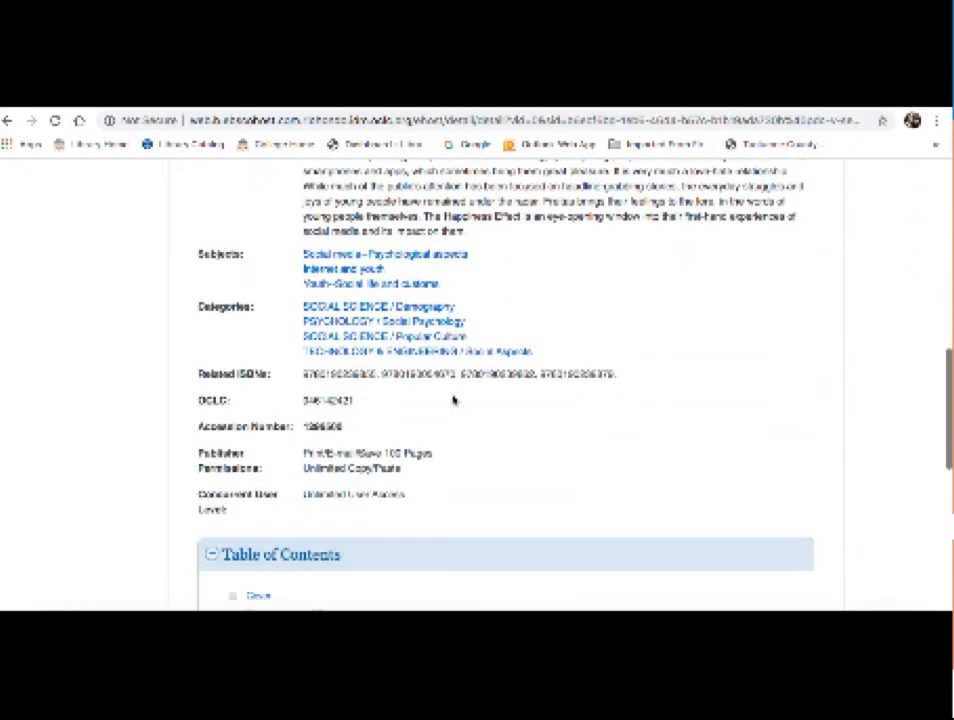
pyautogui.scroll(3)
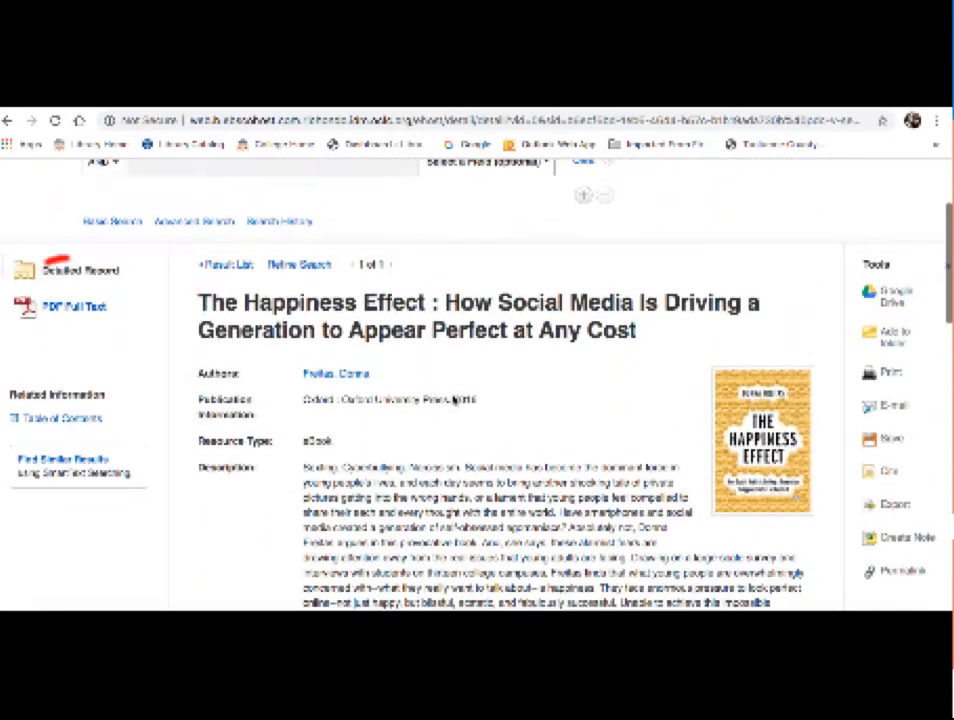
pyautogui.click(72, 306)
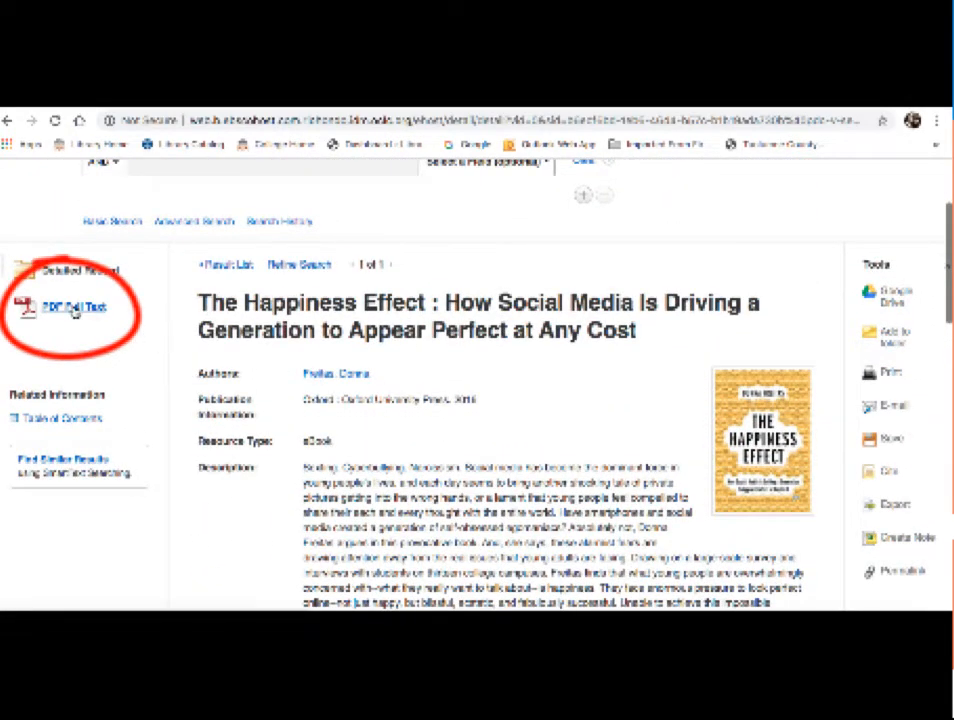
pyautogui.moveTo(70, 308)
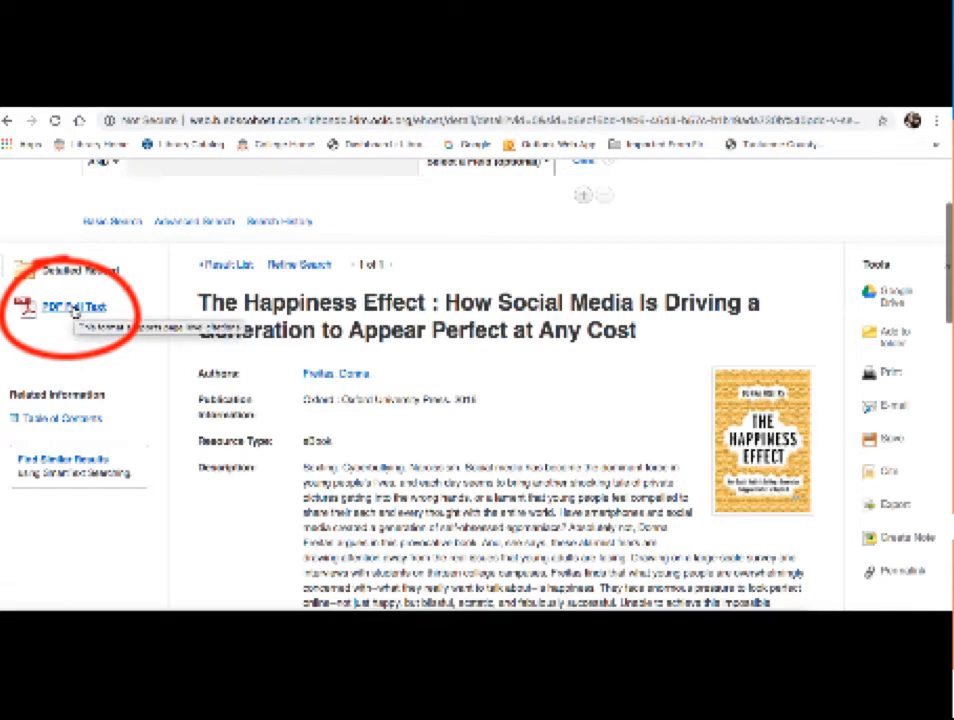
# Load The Happiness Effect PDF Full Text in the EBSCO reader, showing cover and contents
pyautogui.click(72, 308)
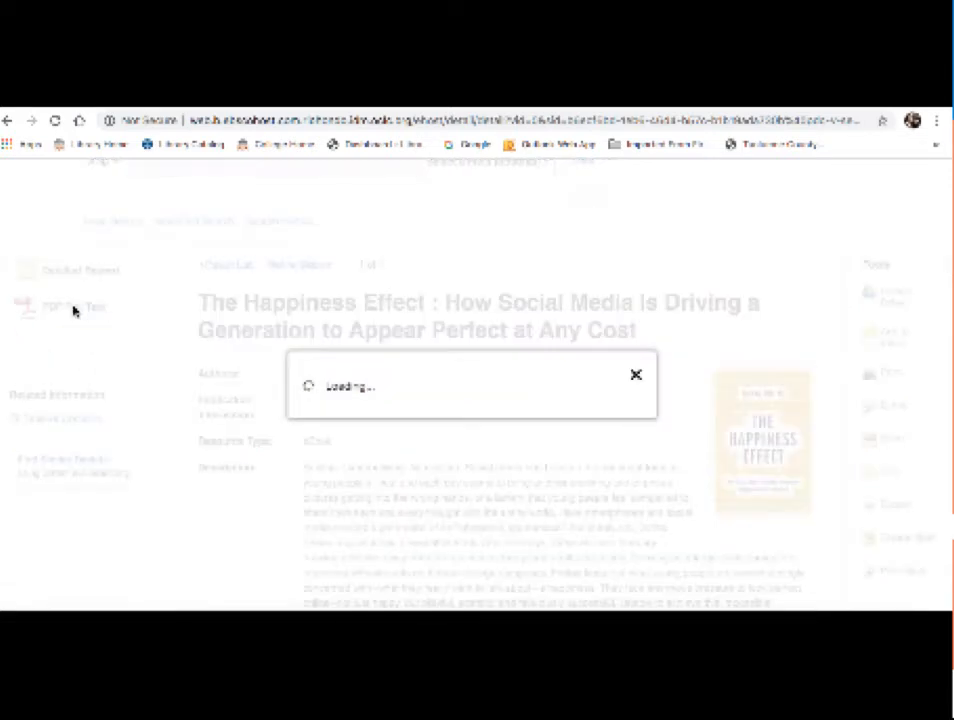
pyautogui.click(76, 308)
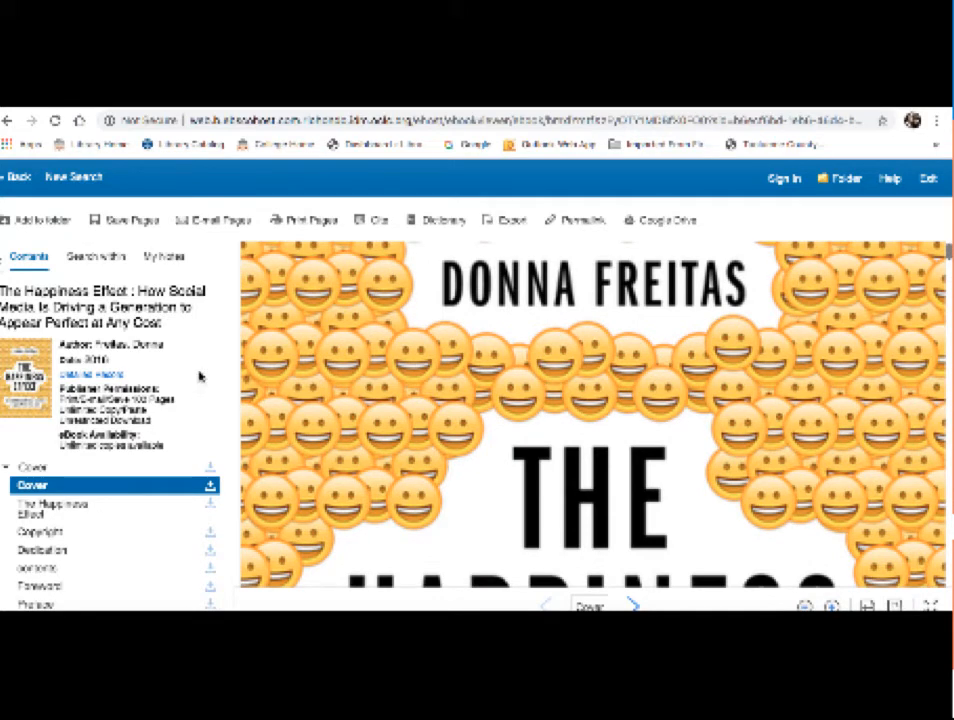
pyautogui.moveTo(200, 372)
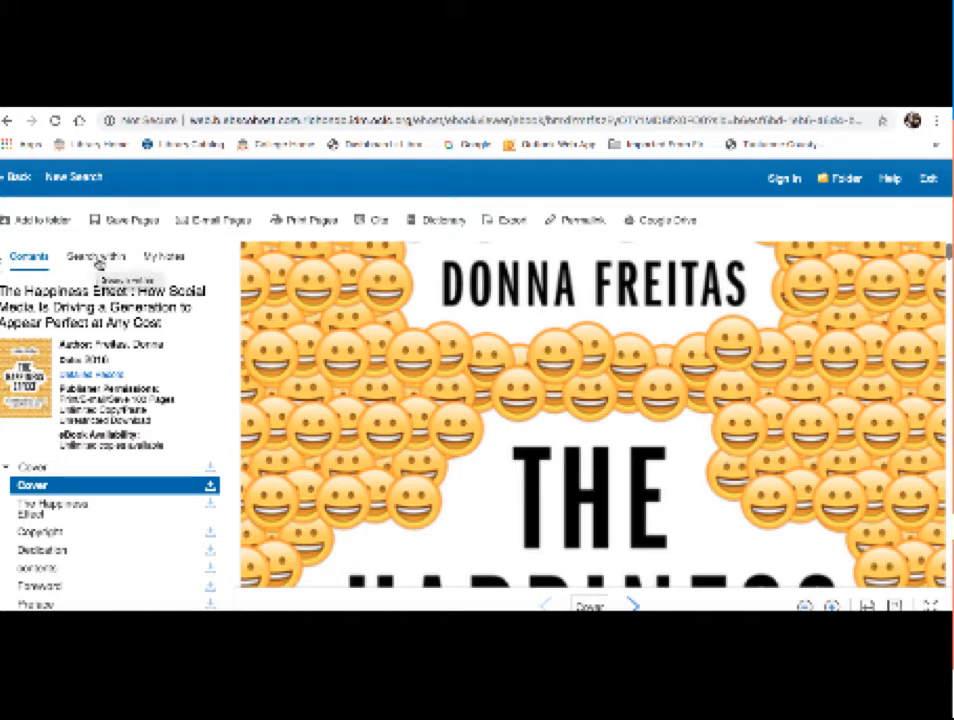
# Search within the book for Instagram and scroll its 78 matching pages
pyautogui.click(96, 256)
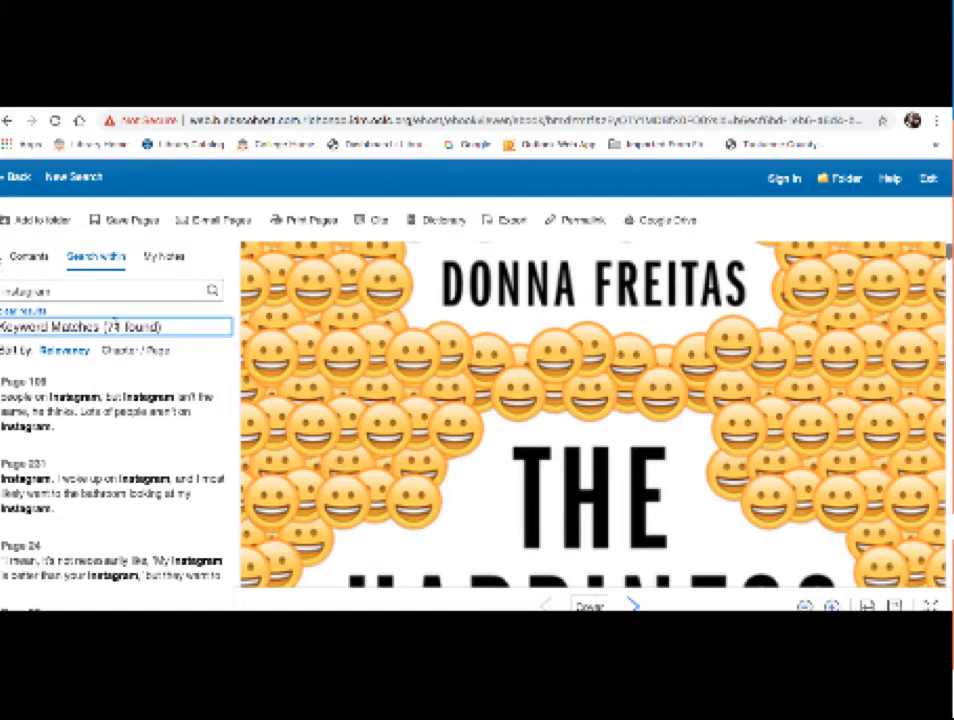
pyautogui.scroll(-3)
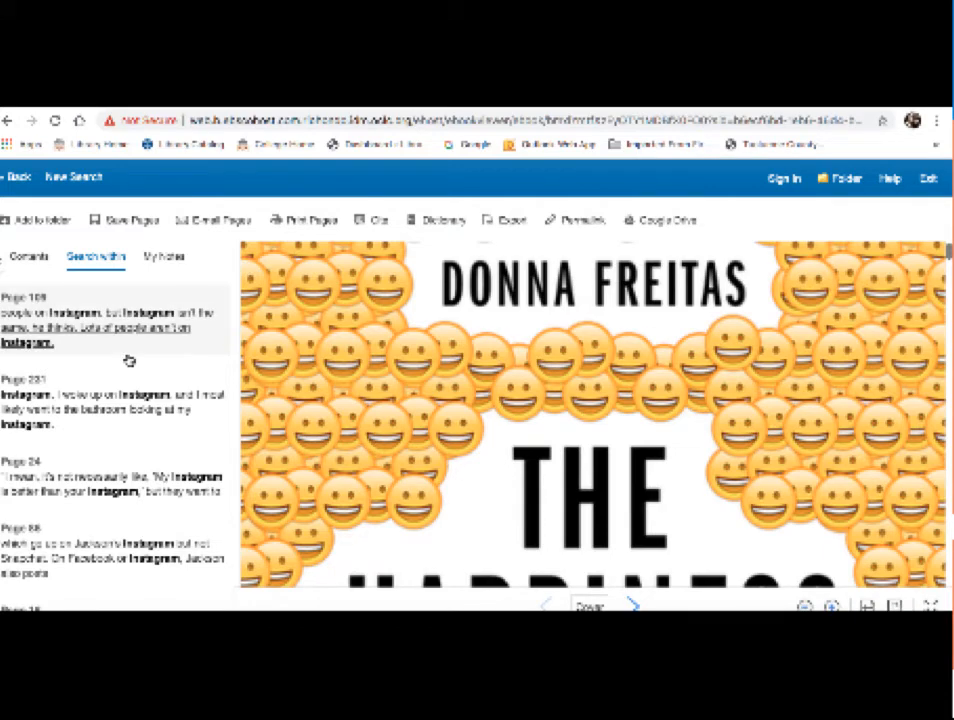
pyautogui.scroll(-3)
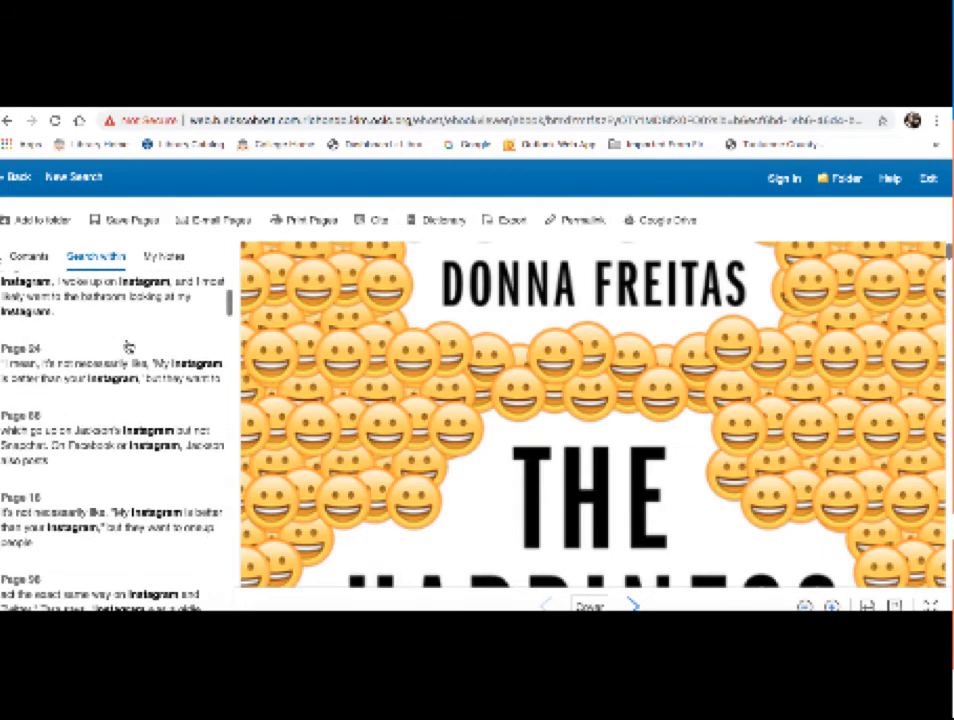
pyautogui.scroll(-3)
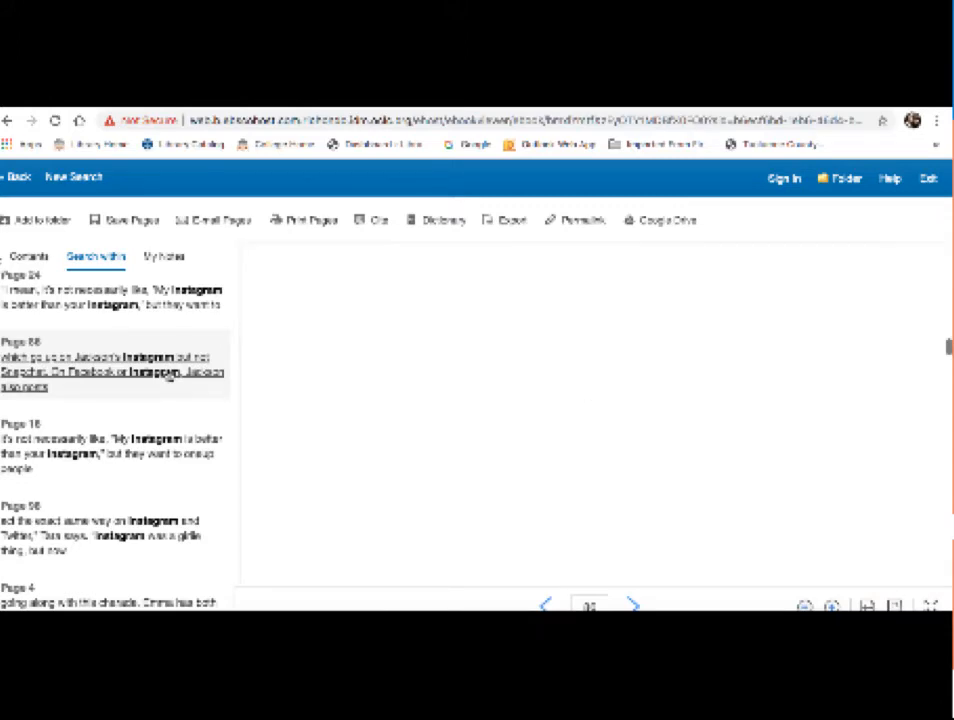
# Jump to the page about Jackson's Instagram and Snapchat posts with Instagram highlighted
pyautogui.click(110, 364)
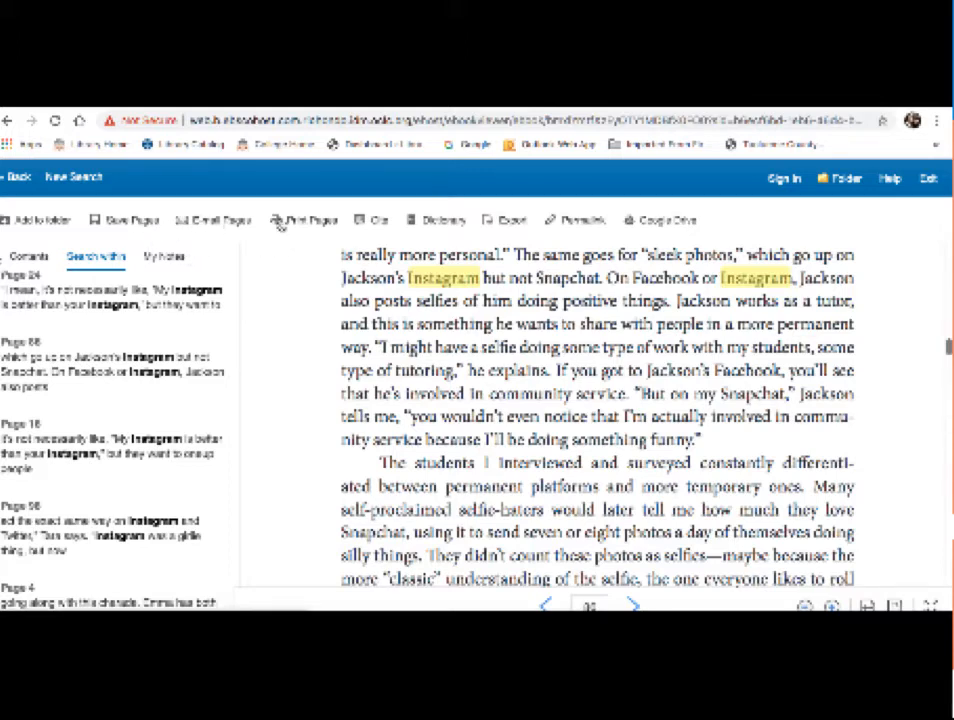
pyautogui.moveTo(312, 220)
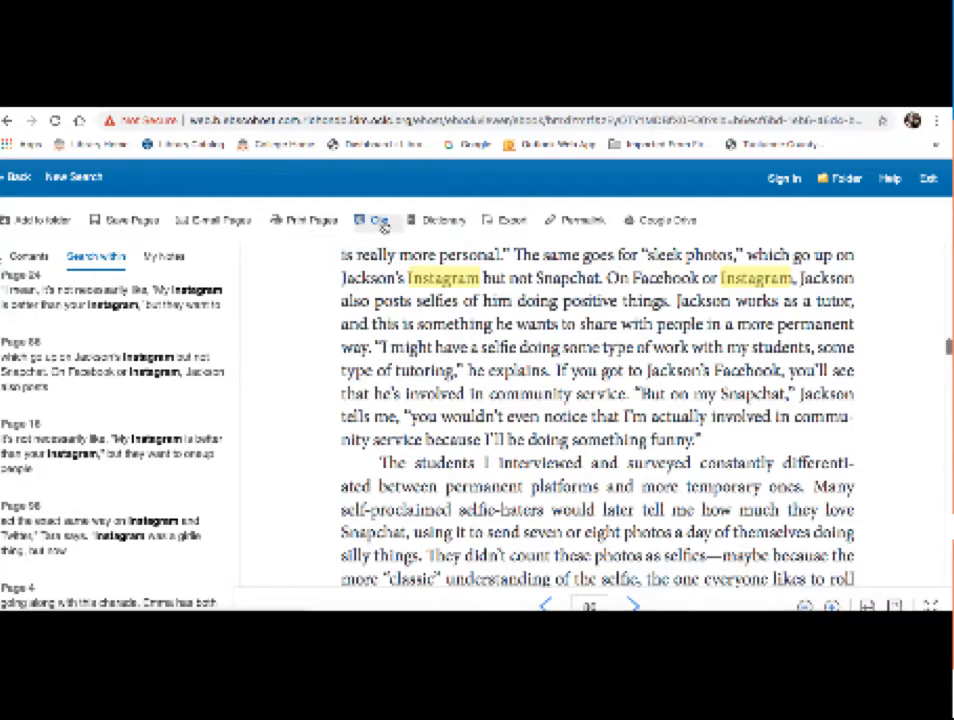
# Show the Citation Format panel with ABNT and AMA references for The Happiness Effect
pyautogui.click(376, 220)
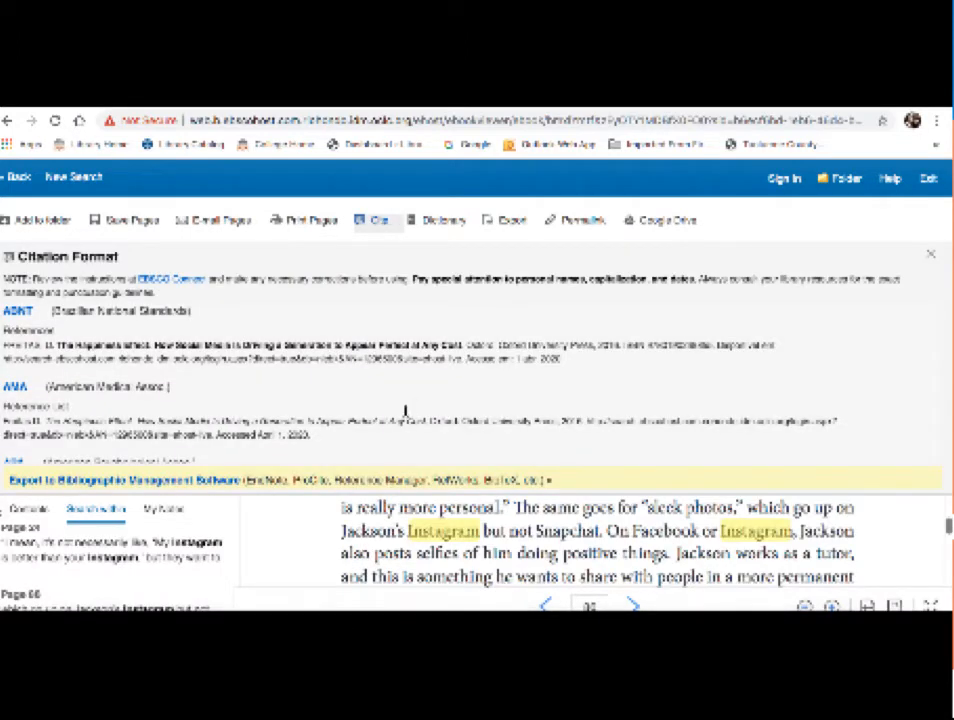
pyautogui.moveTo(404, 510)
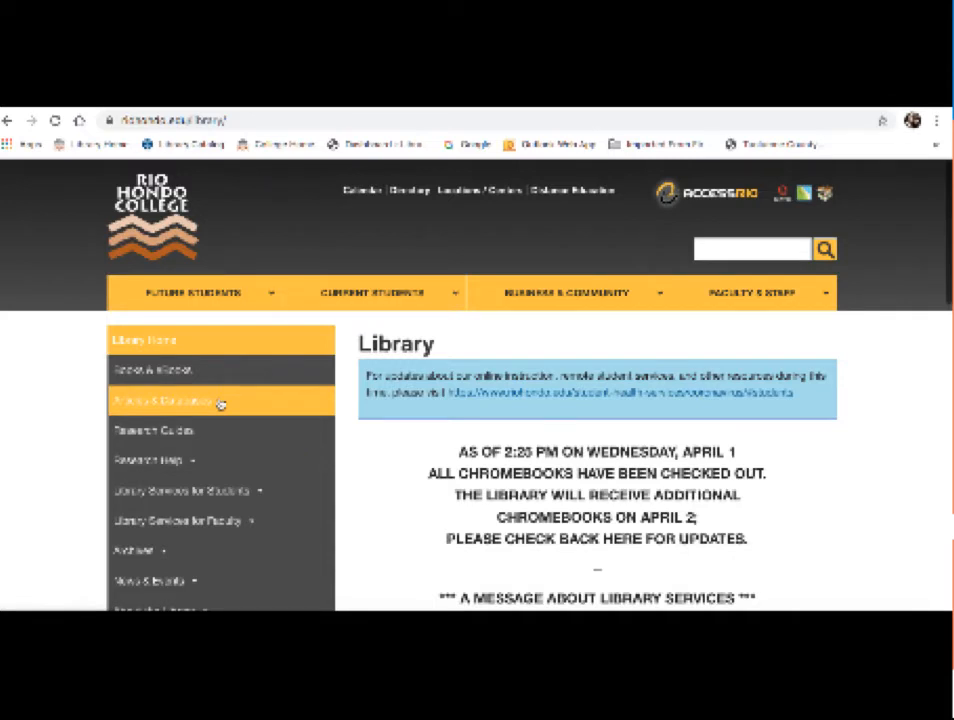
# Go to Online Databases from the Library sidebar and browse the database listings by title
pyautogui.click(170, 400)
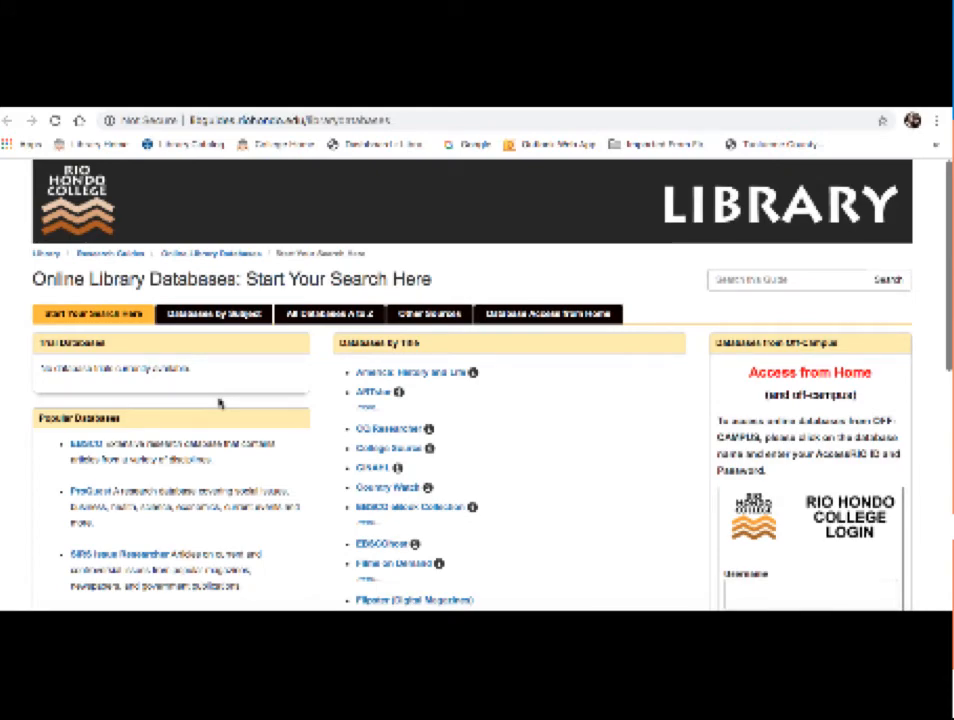
pyautogui.moveTo(584, 374)
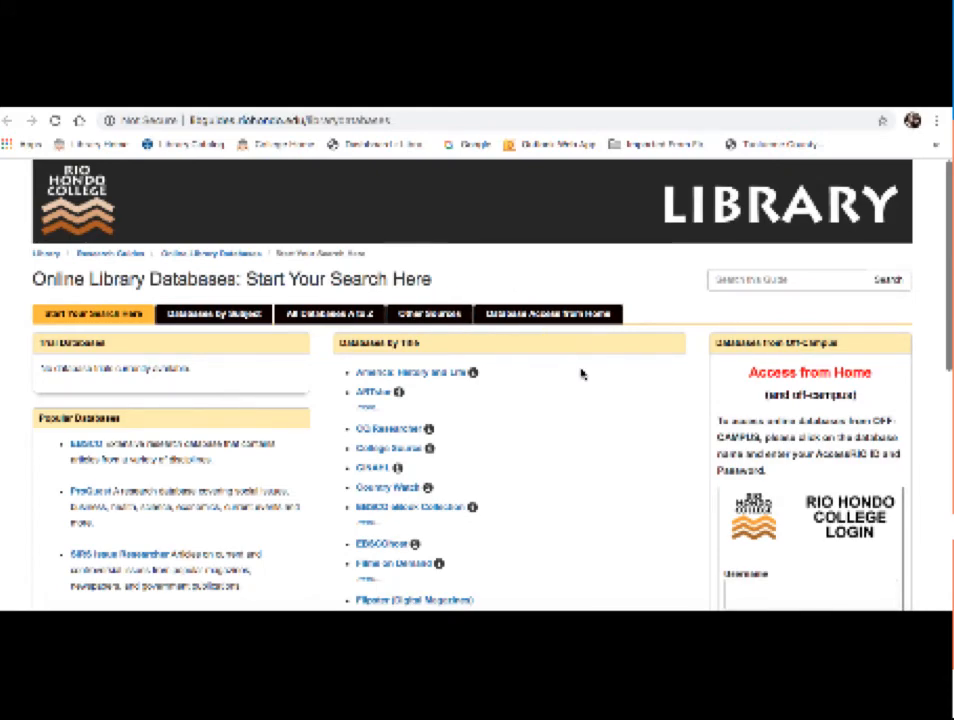
pyautogui.scroll(-3)
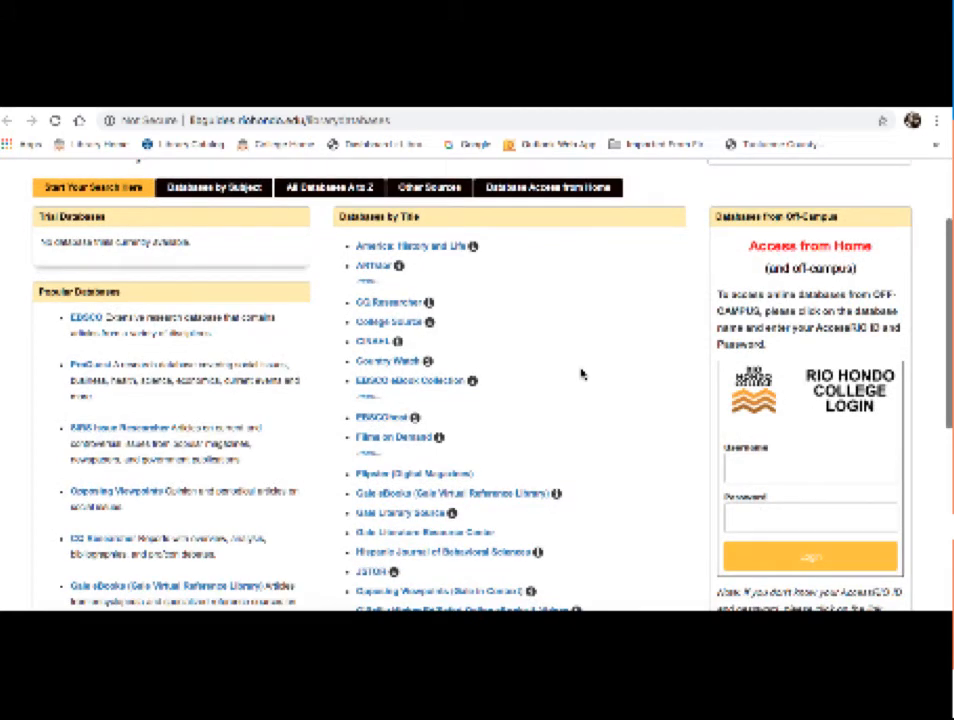
pyautogui.moveTo(588, 336)
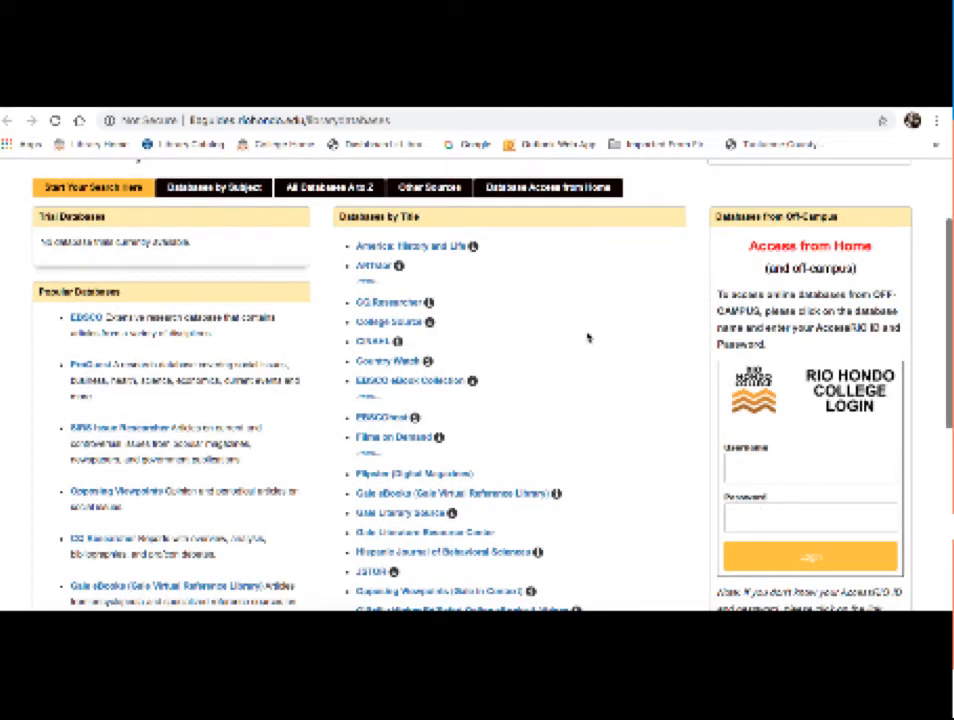
pyautogui.scroll(-3)
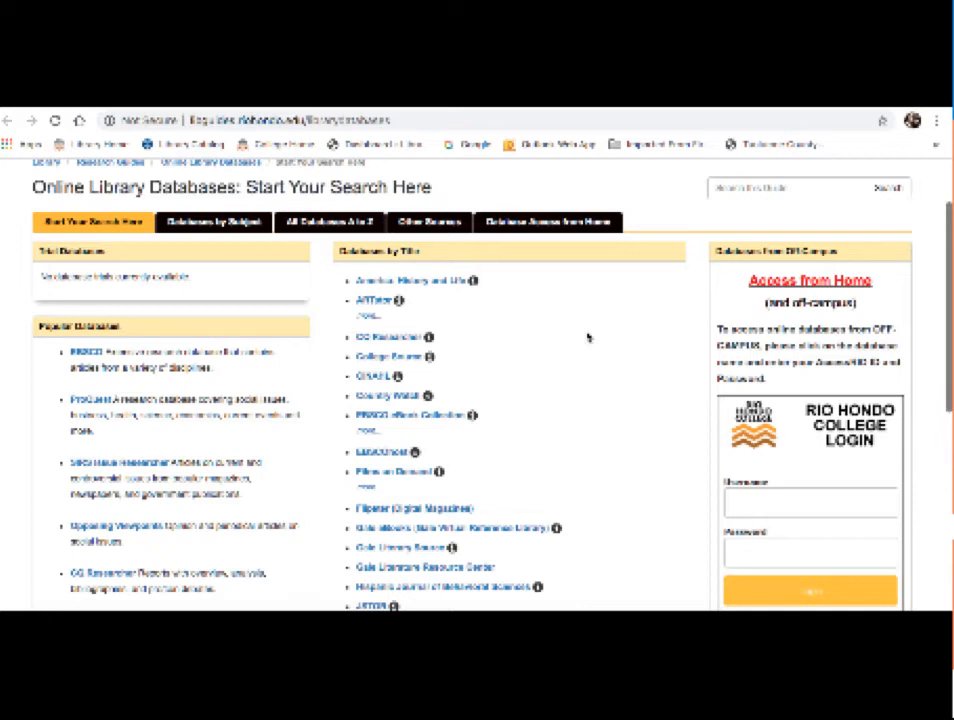
pyautogui.moveTo(474, 280)
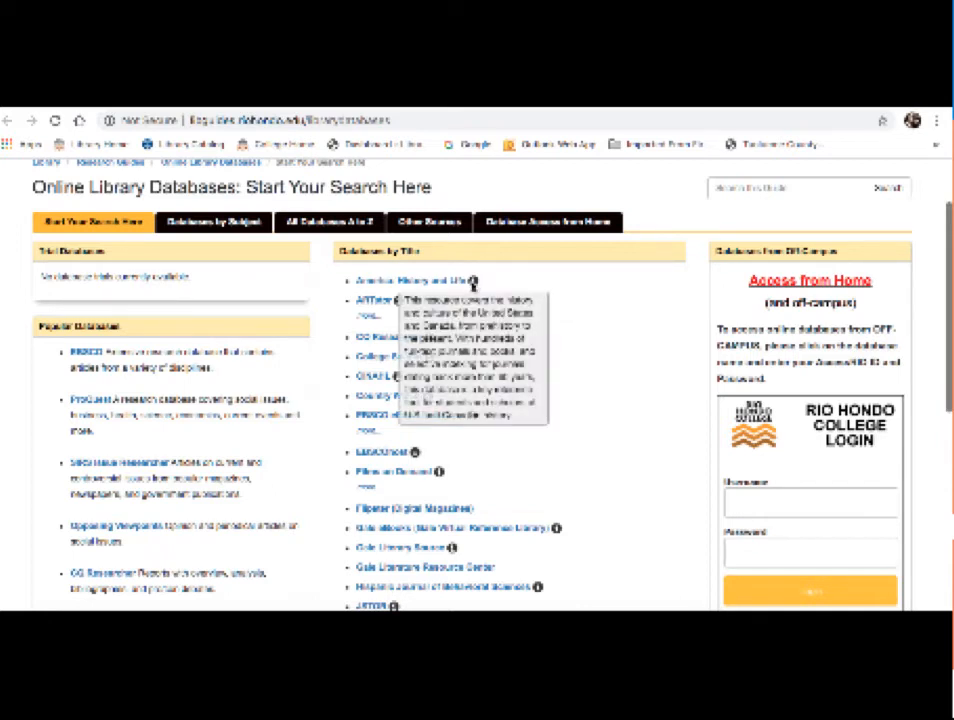
pyautogui.moveTo(588, 296)
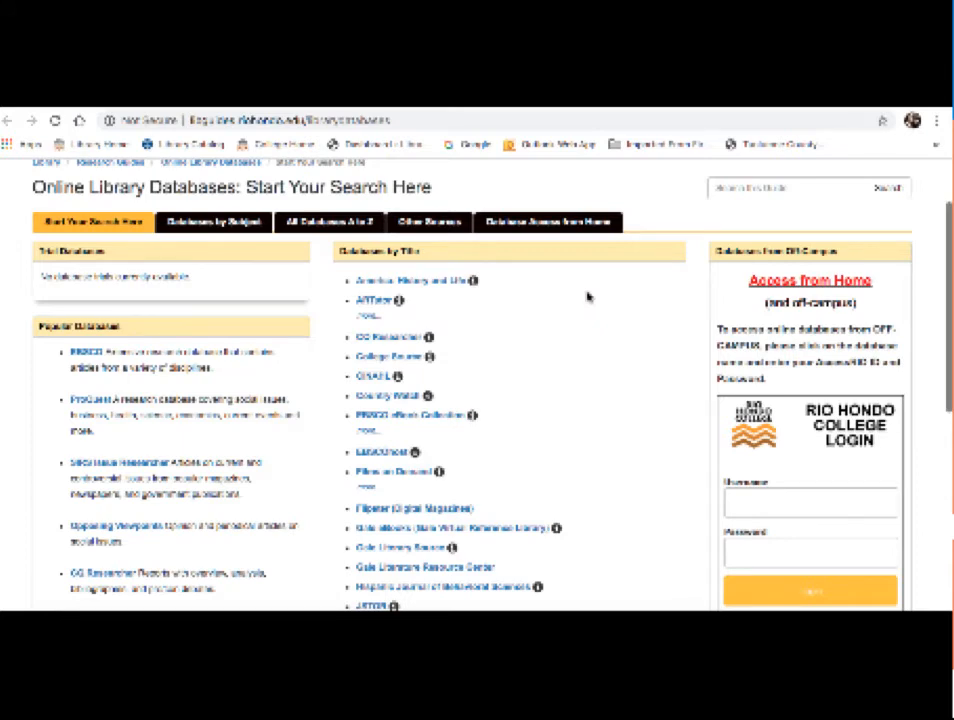
pyautogui.scroll(-3)
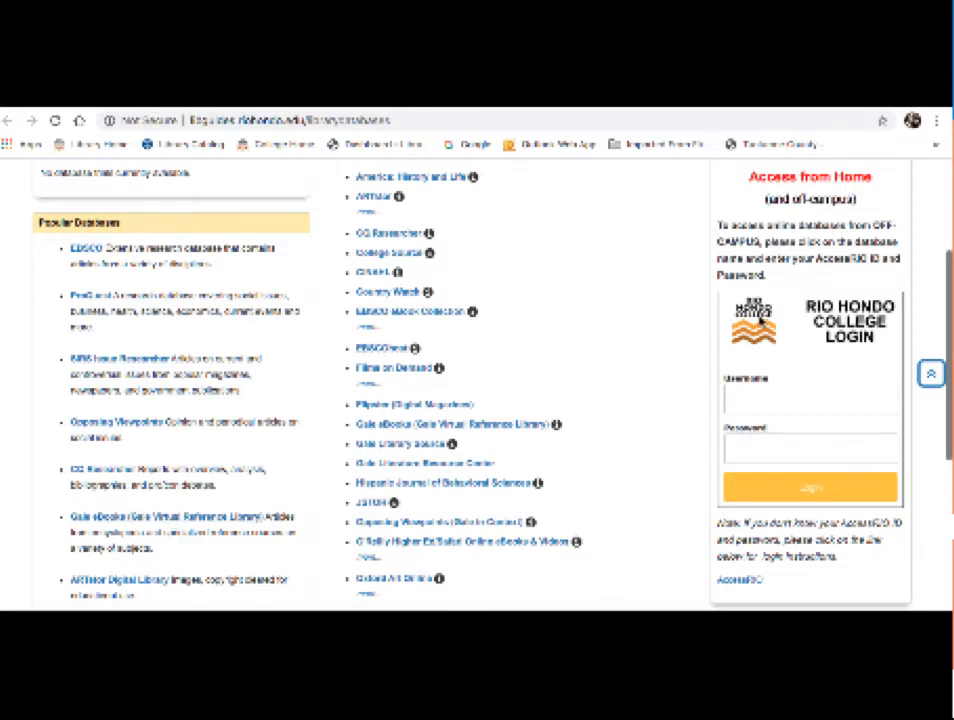
pyautogui.moveTo(612, 290)
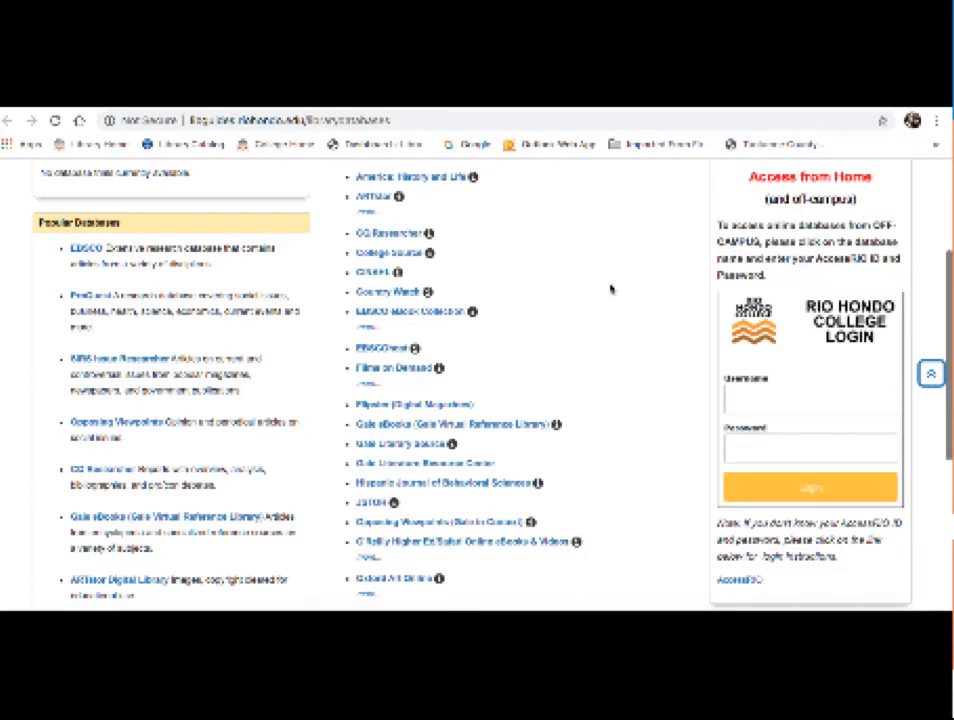
pyautogui.scroll(-3)
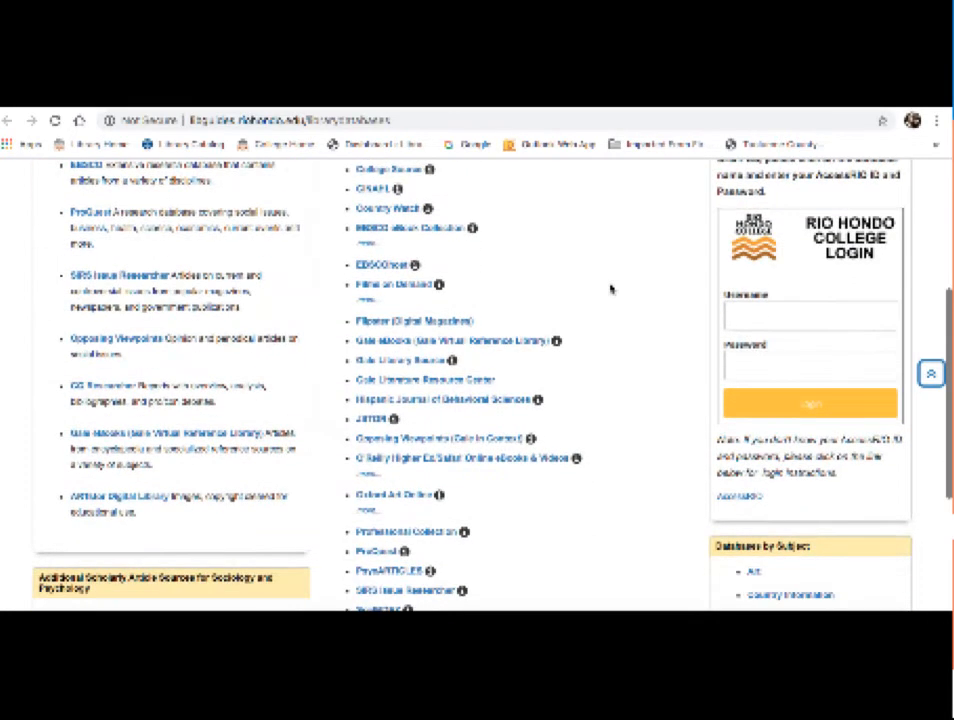
pyautogui.moveTo(556, 284)
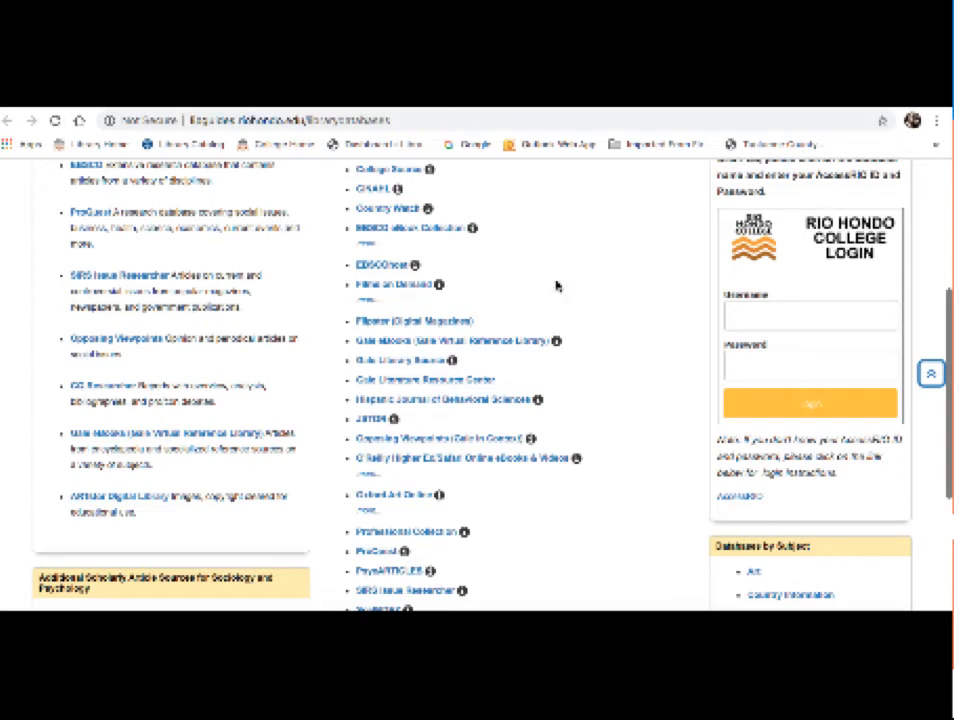
pyautogui.moveTo(324, 436)
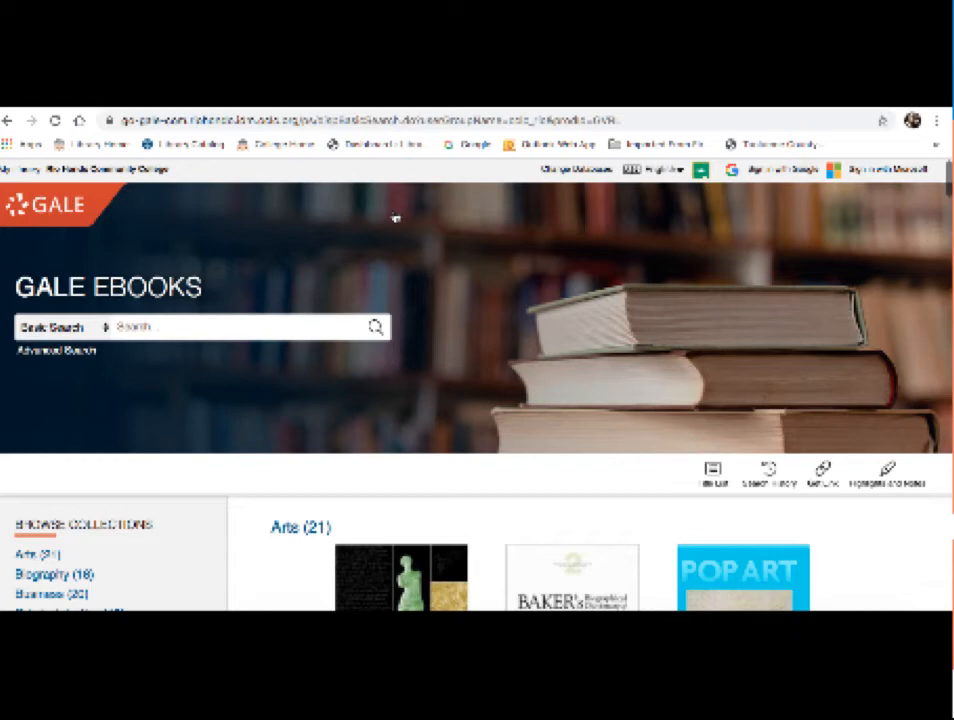
# Scroll the database list down to reach the Gale eBooks link
pyautogui.scroll(-3)
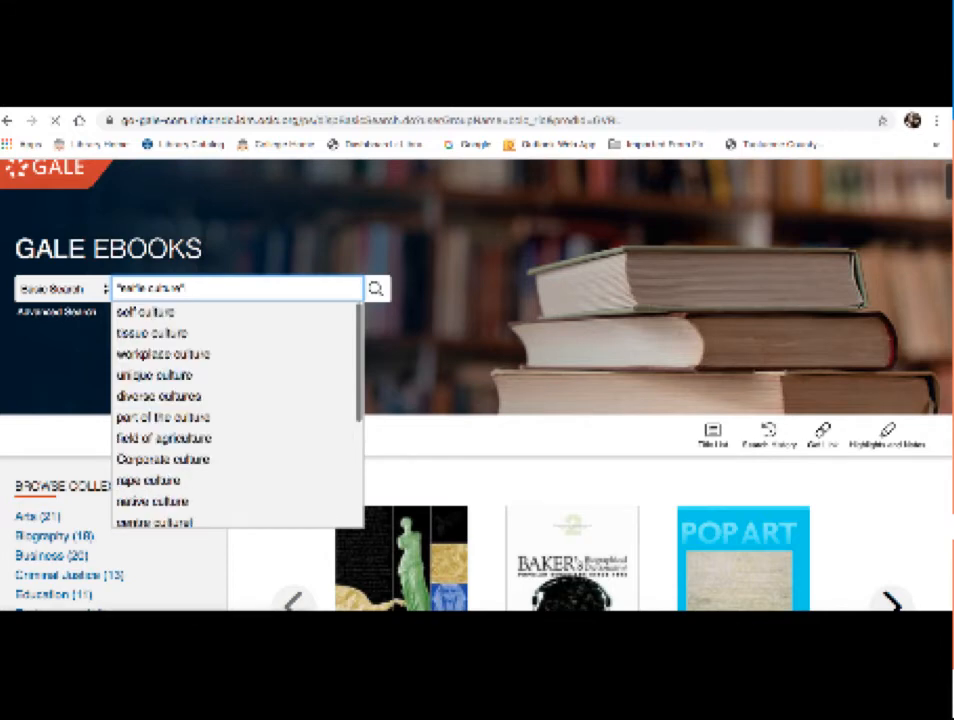
# Search the quoted phrase, revise it to selfie, and look over the ebook results
pyautogui.click(376, 288)
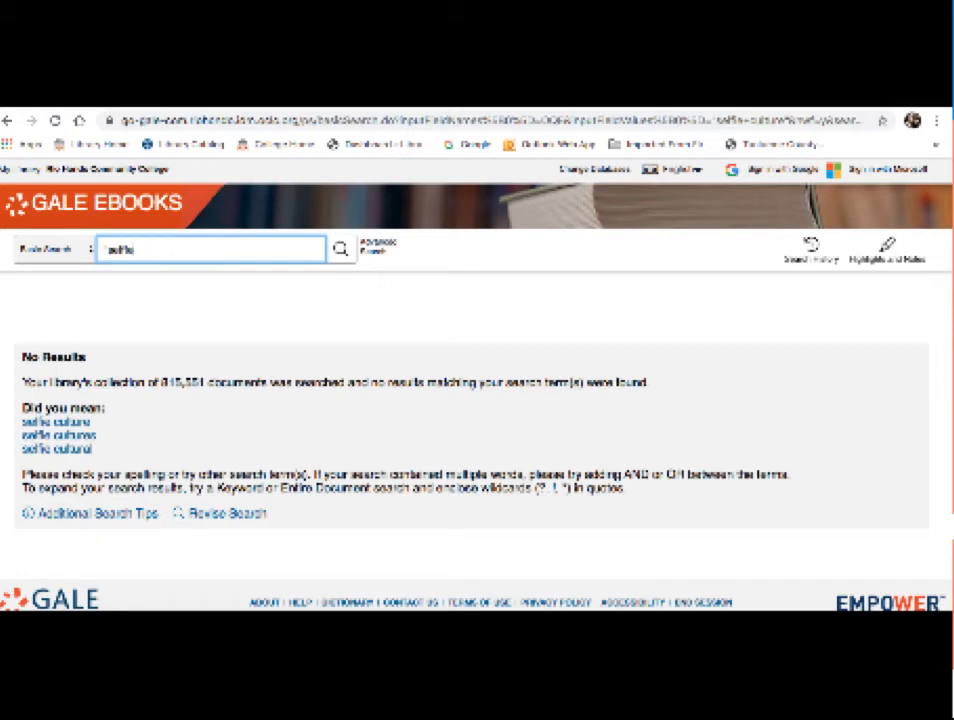
pyautogui.click(210, 248)
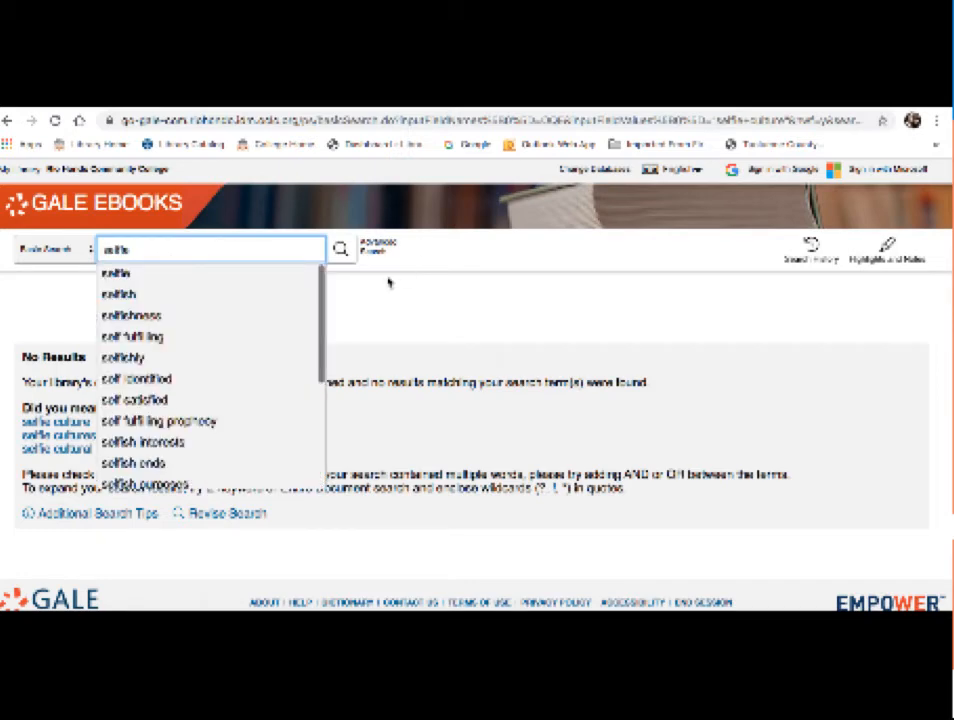
pyautogui.click(340, 248)
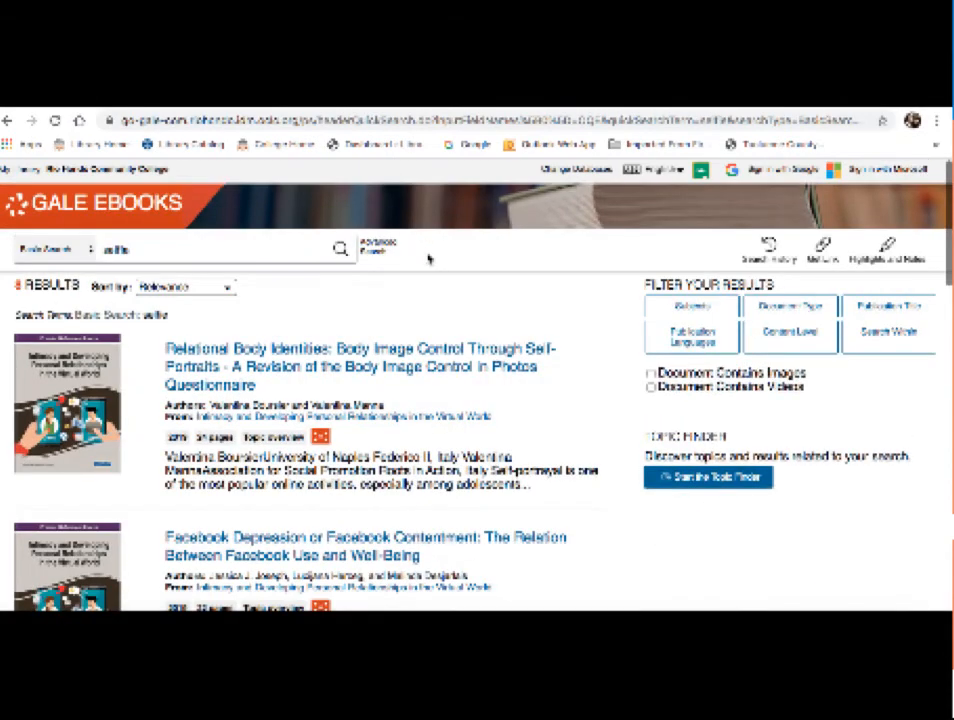
pyautogui.scroll(-3)
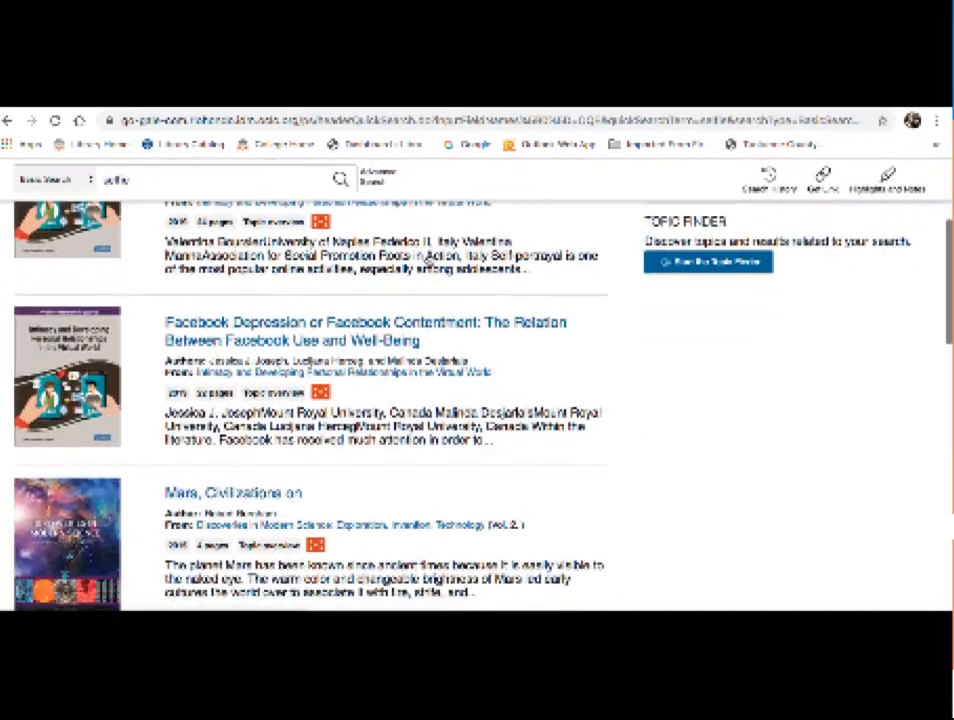
pyautogui.scroll(-3)
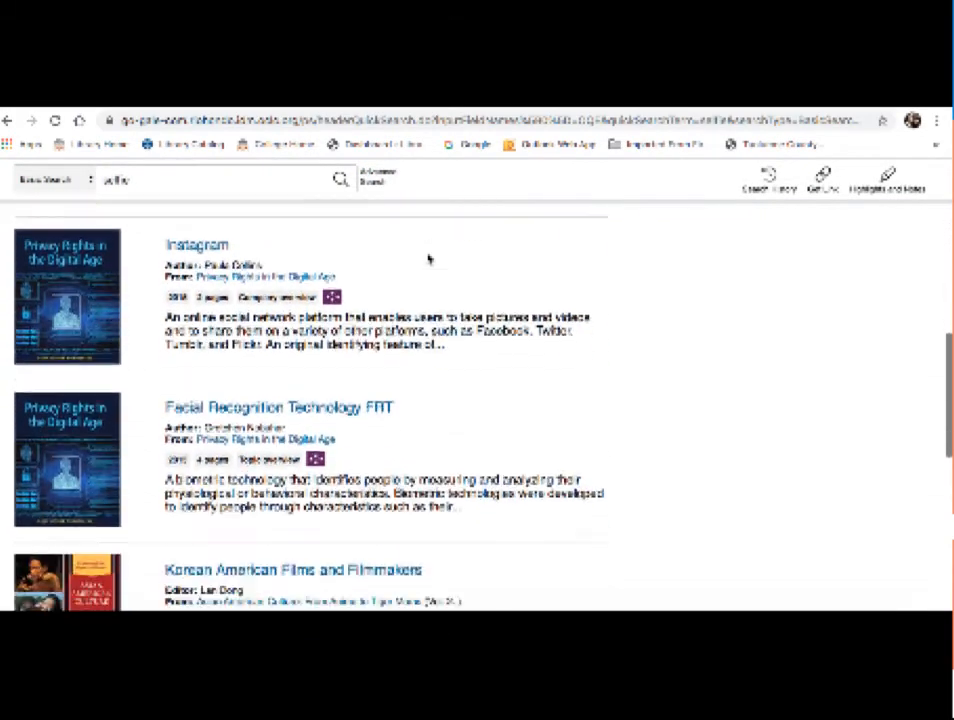
pyautogui.scroll(3)
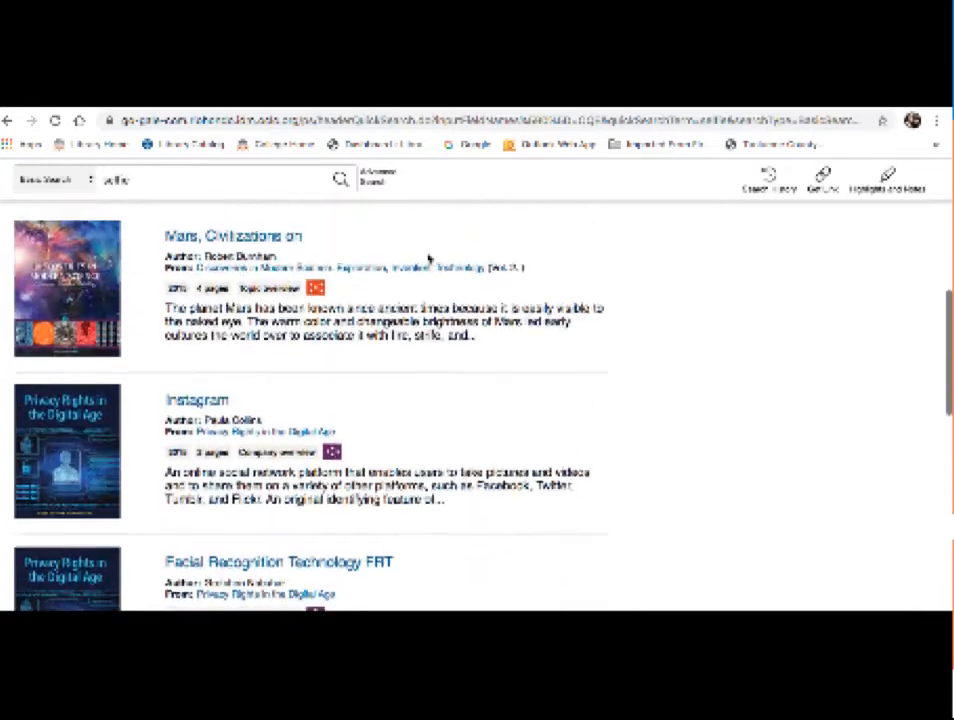
pyautogui.scroll(-3)
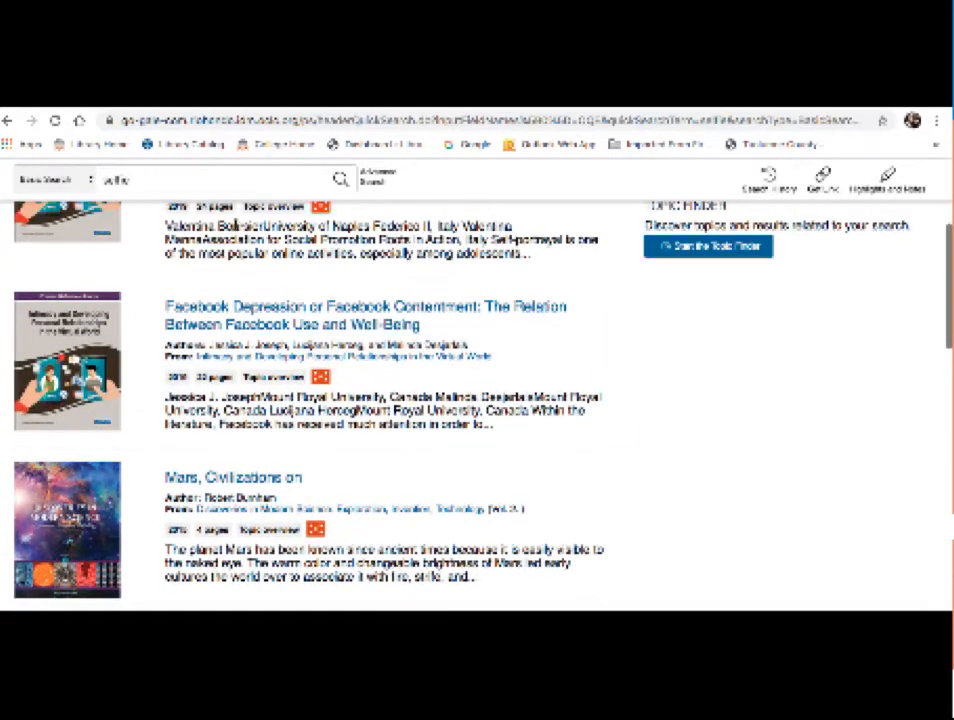
# Leave the results and bring up the Advanced Search form with empty fields
pyautogui.click(210, 180)
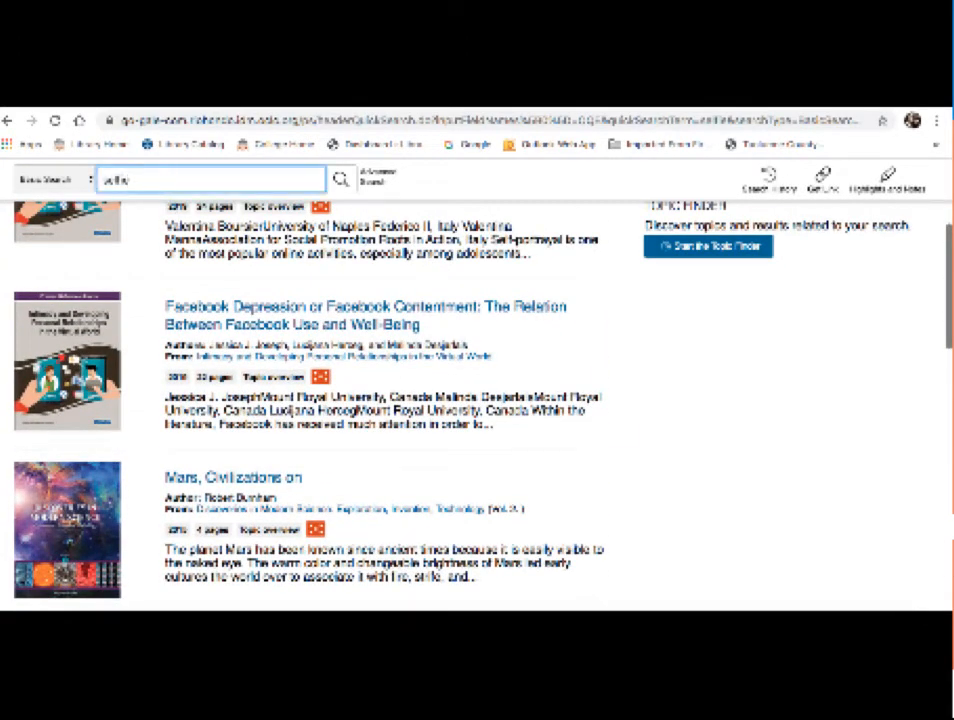
pyautogui.click(212, 180)
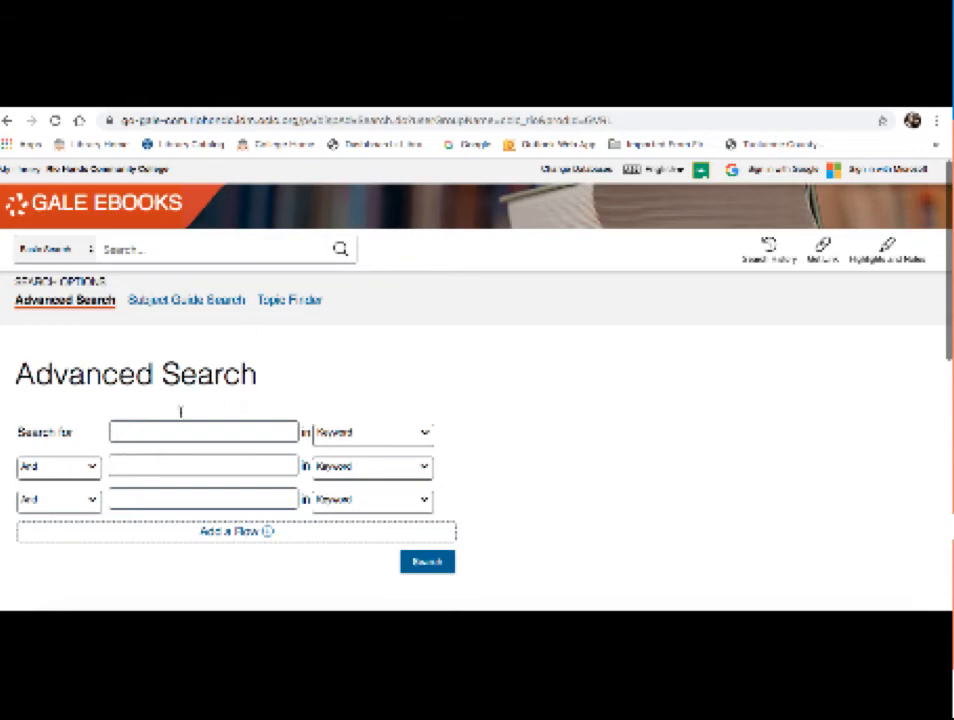
# Search "social media" AND "body dysmorphic disorder" as keywords, returning 29 results
pyautogui.click(204, 432)
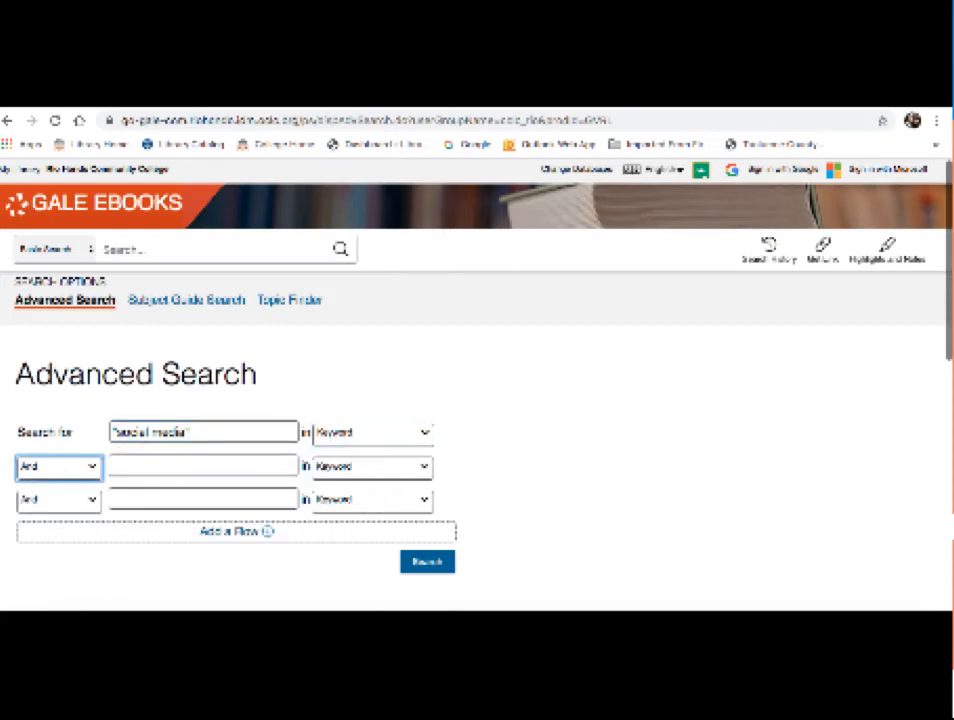
pyautogui.click(202, 466)
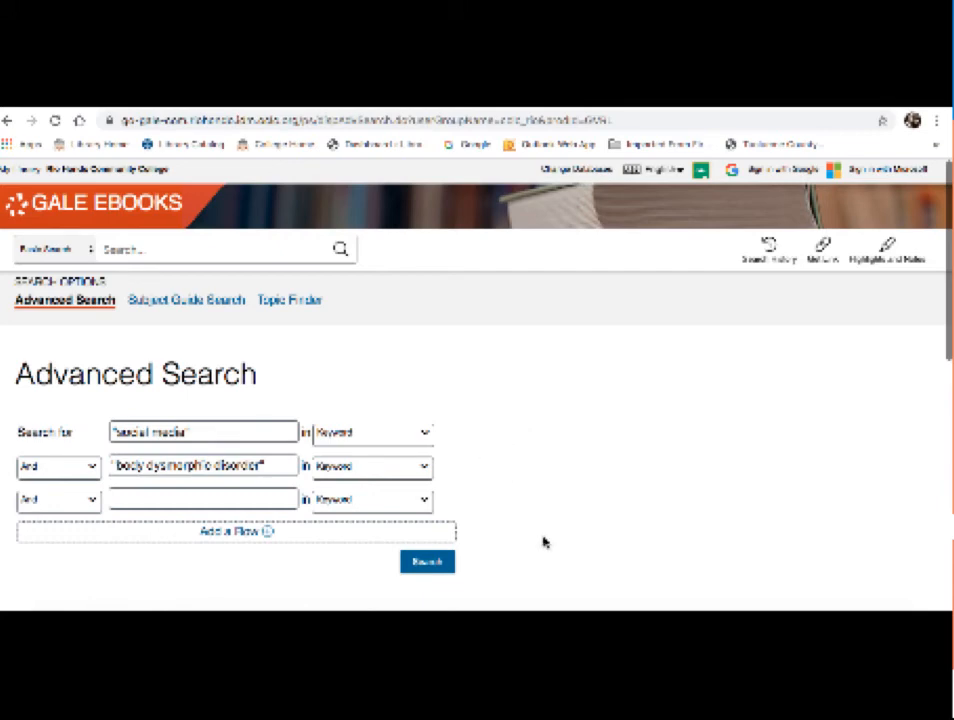
pyautogui.moveTo(584, 564)
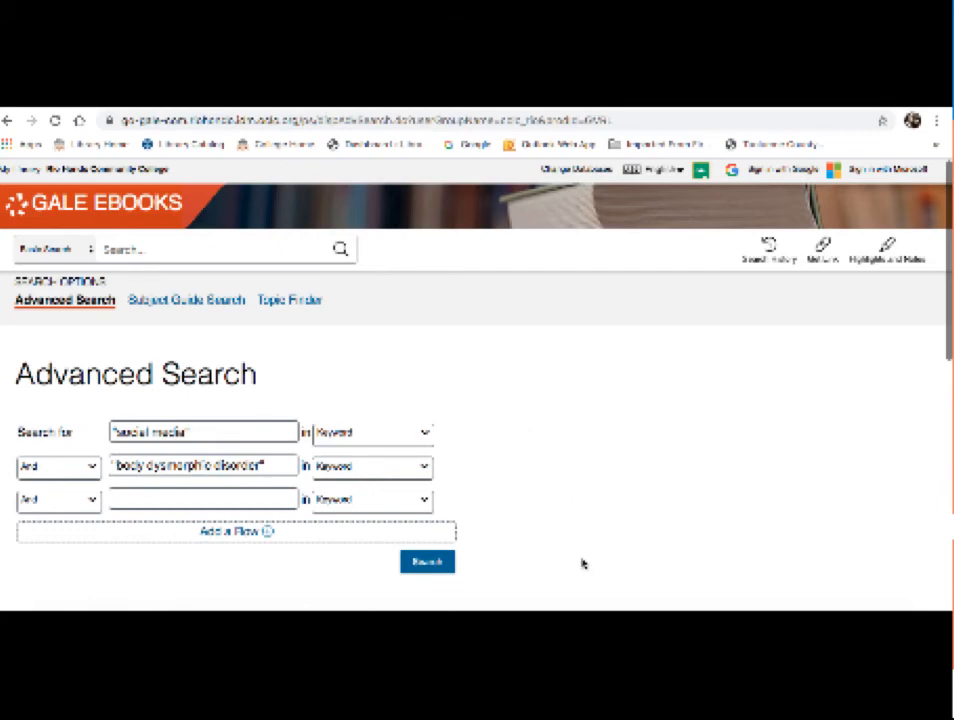
pyautogui.click(428, 560)
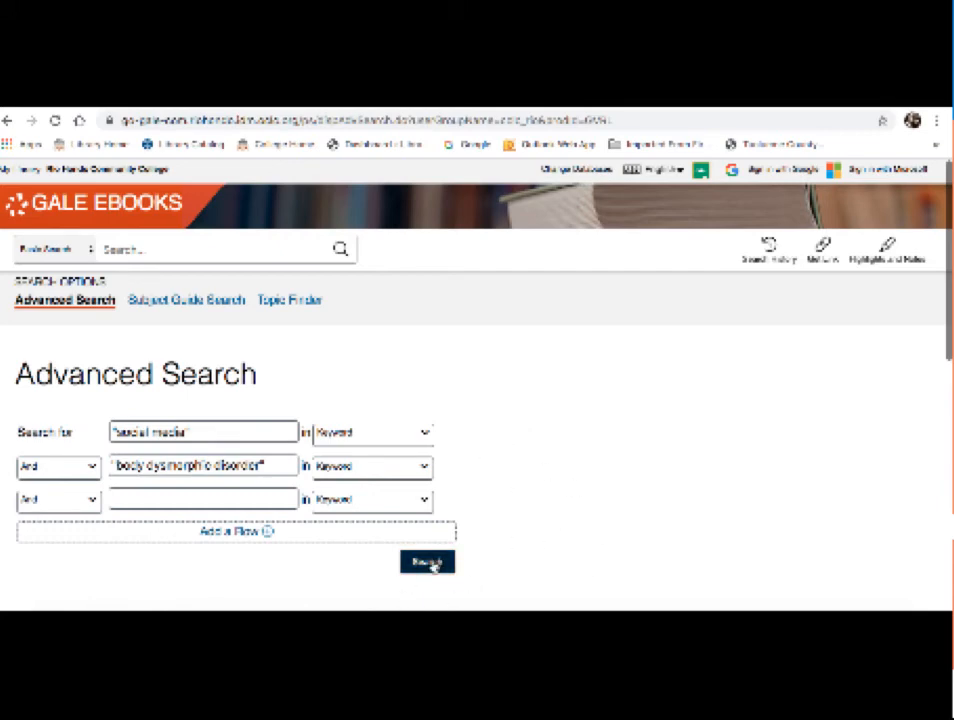
pyautogui.click(428, 560)
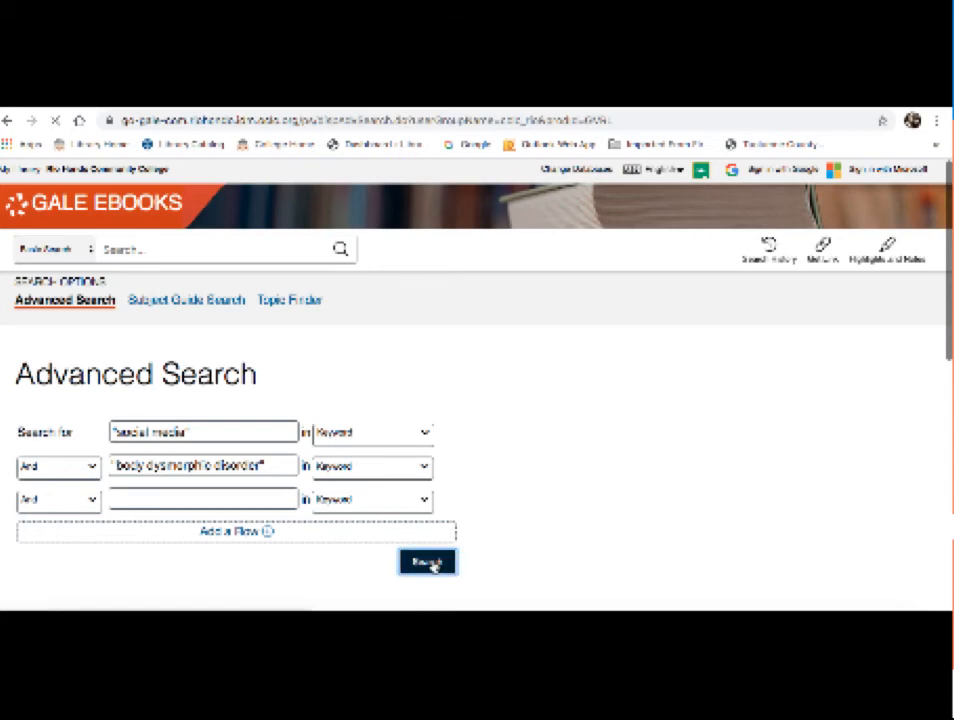
pyautogui.click(426, 560)
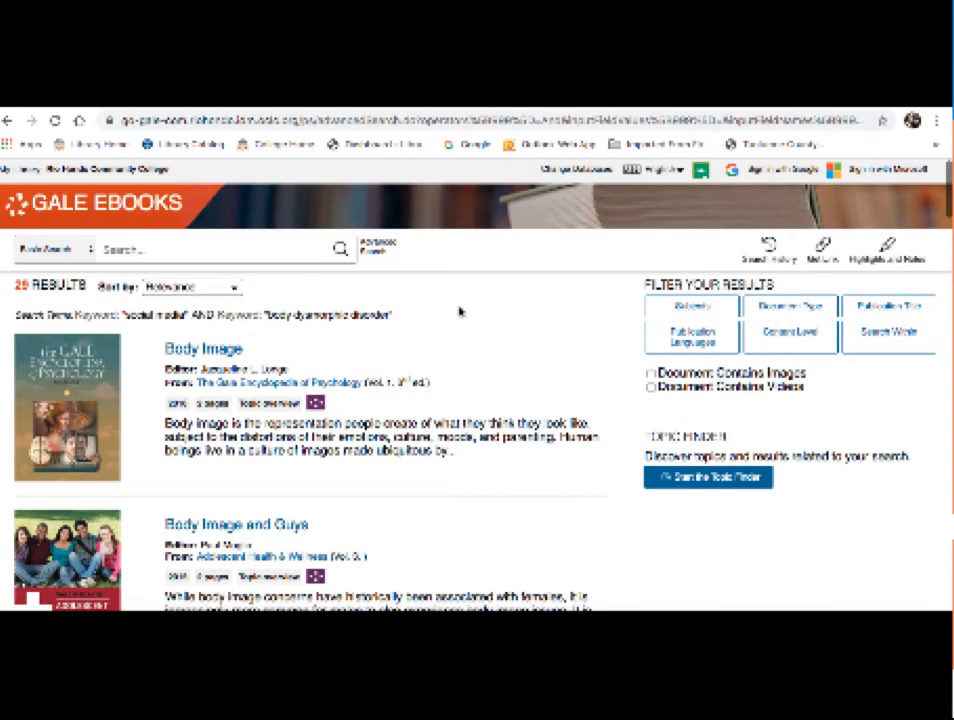
# Scroll the 29 results past Body Image and Body Image and Guys to Body Image and Girls
pyautogui.scroll(-3)
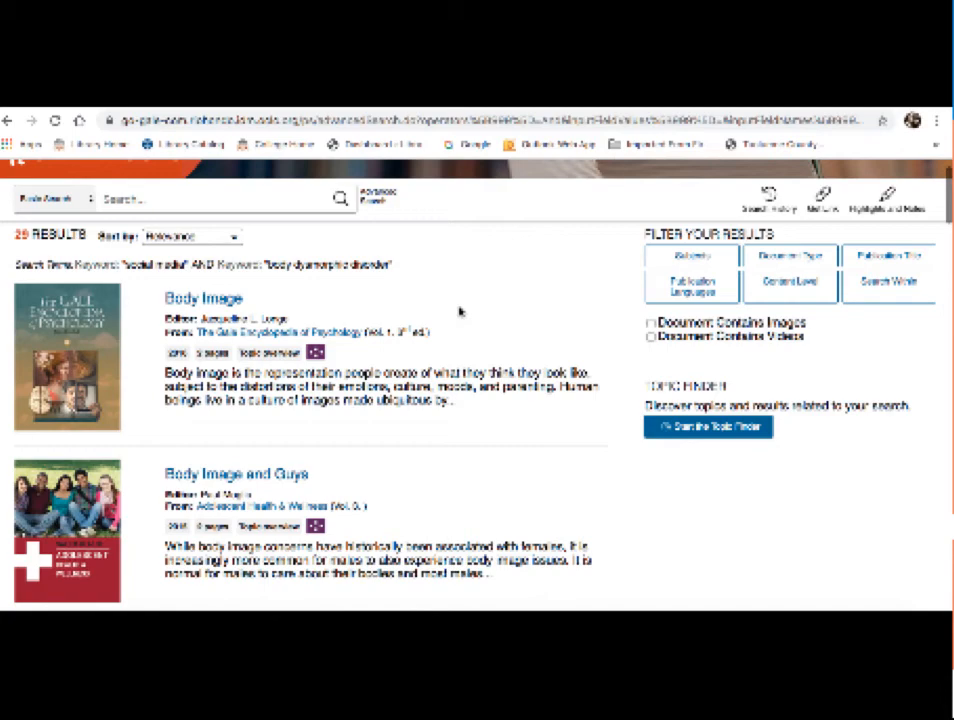
pyautogui.scroll(-3)
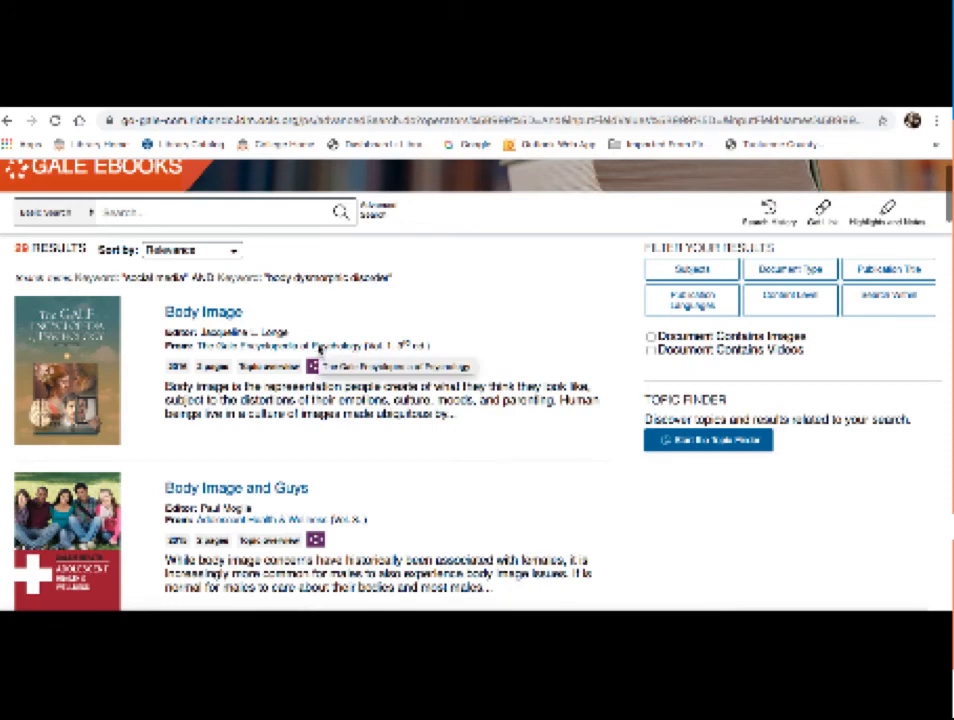
pyautogui.scroll(-3)
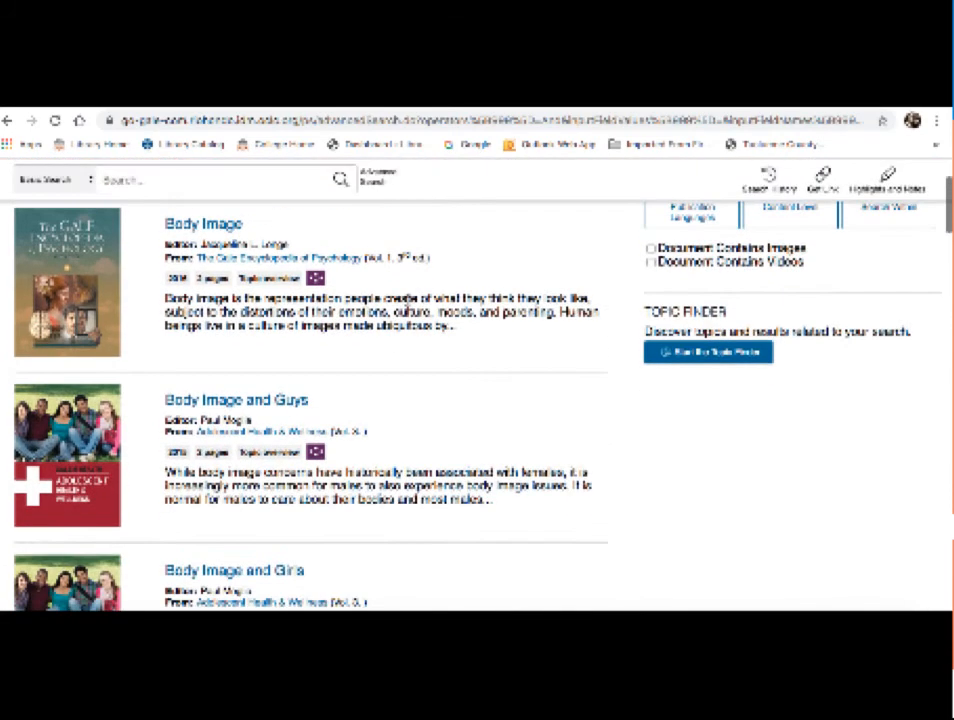
pyautogui.moveTo(290, 432)
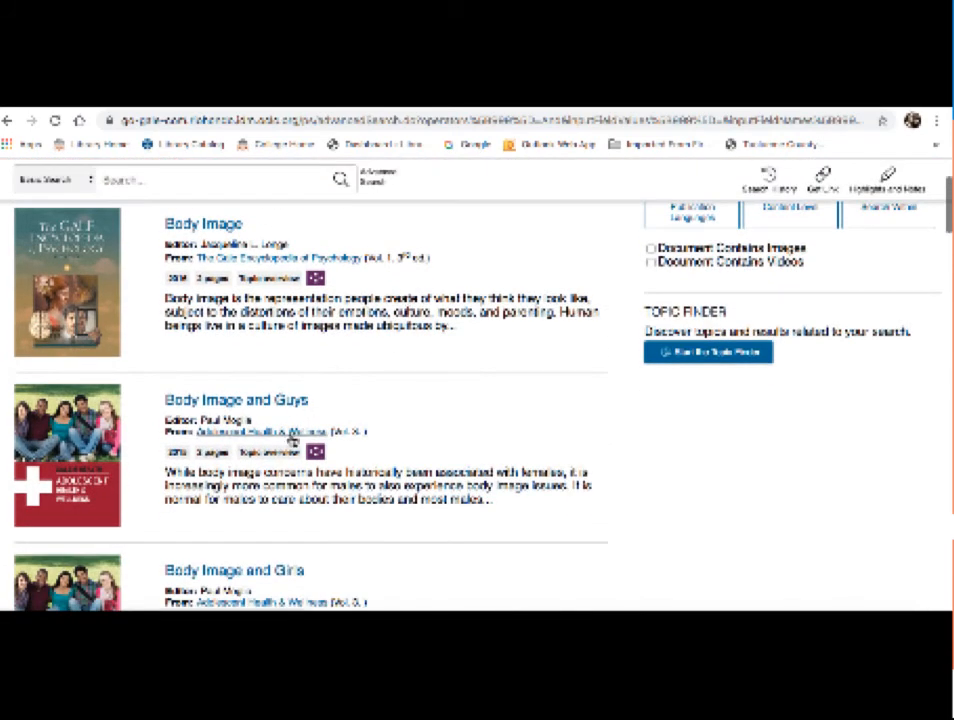
pyautogui.scroll(-3)
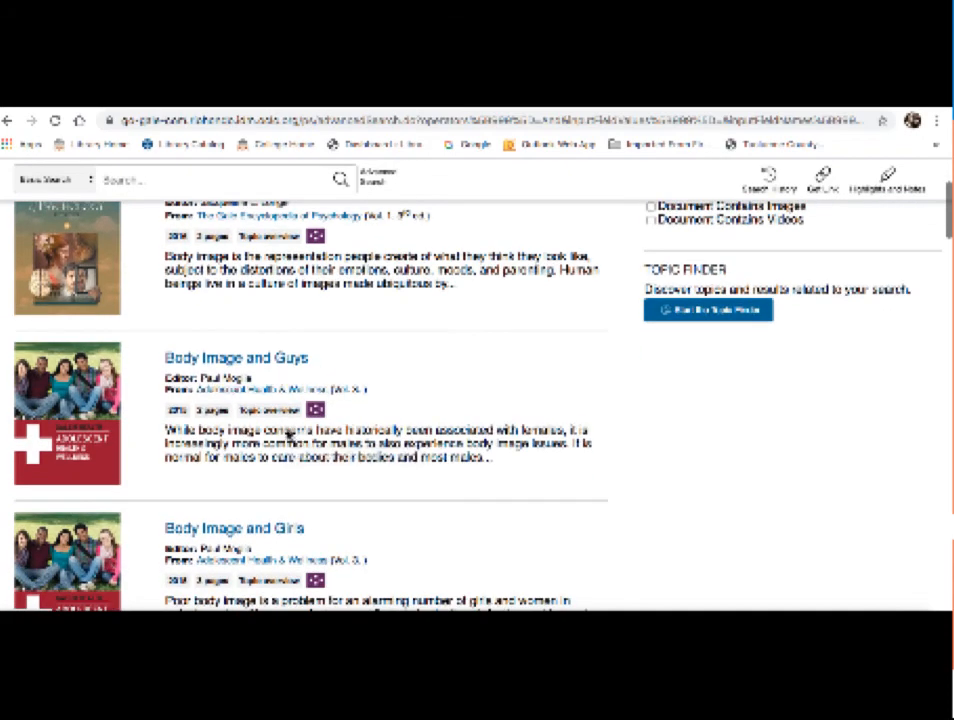
pyautogui.moveTo(282, 370)
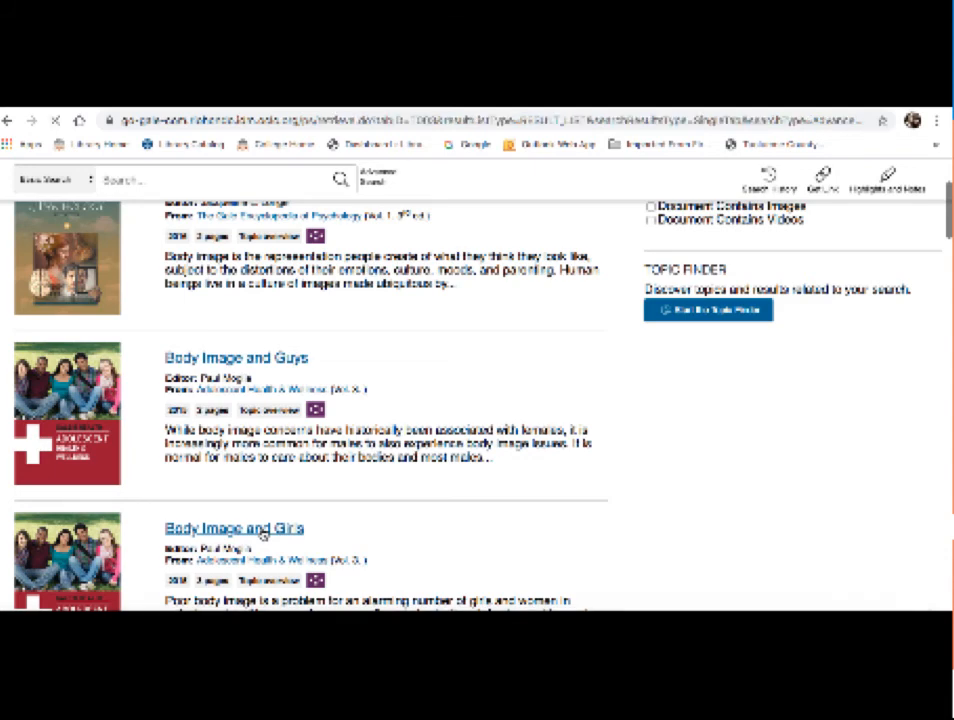
# Open Body Image and Girls and read down through Further Reading to Source Citation and Export To
pyautogui.click(238, 528)
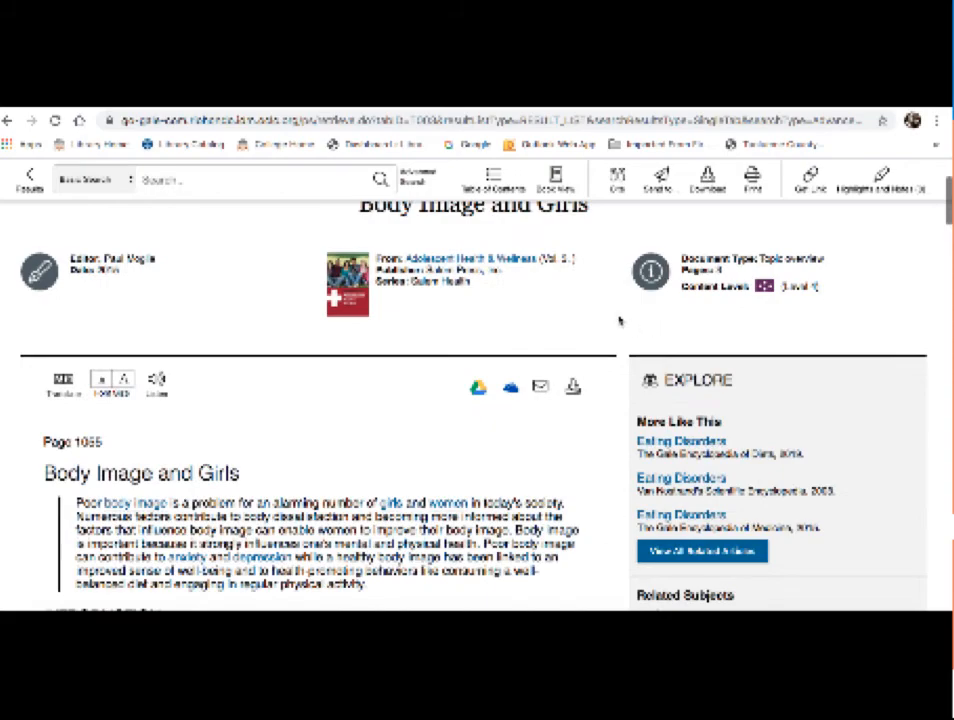
pyautogui.scroll(-3)
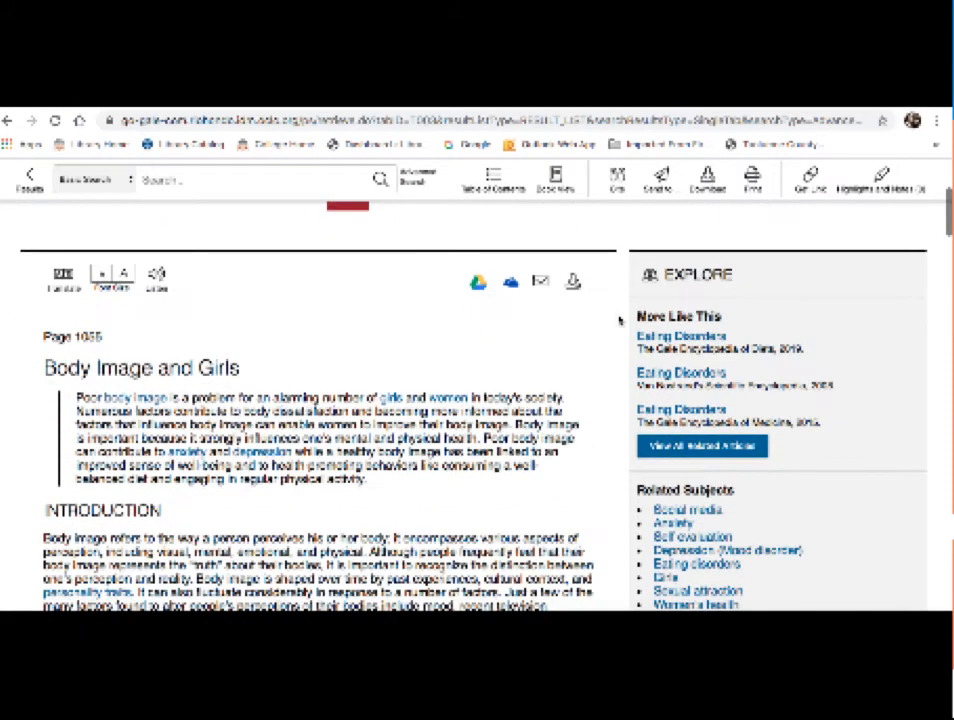
pyautogui.scroll(-3)
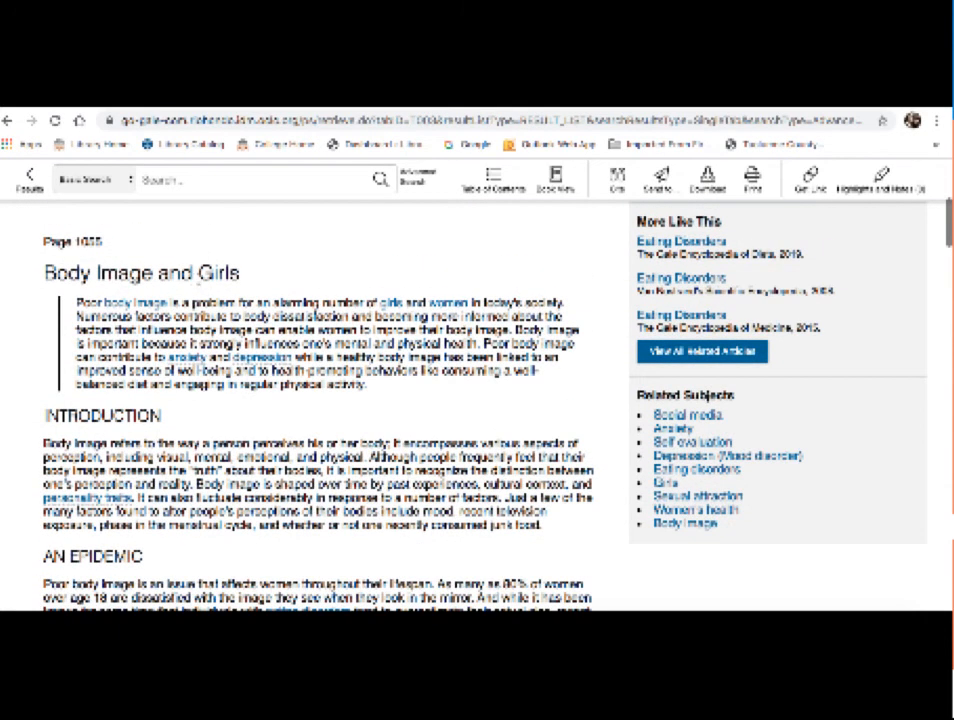
pyautogui.scroll(-3)
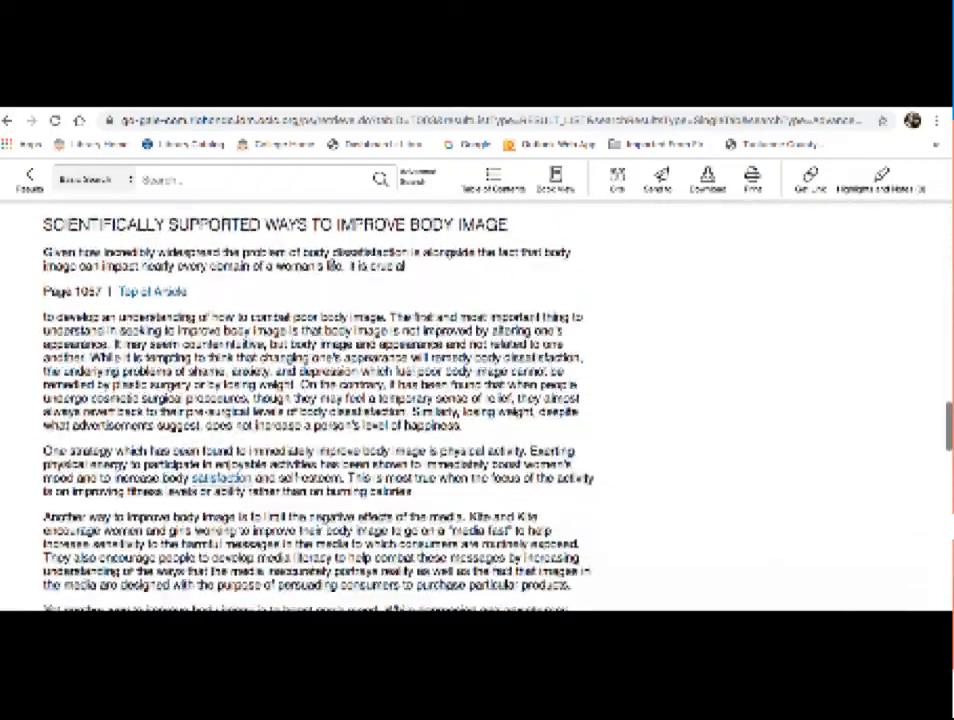
pyautogui.scroll(-3)
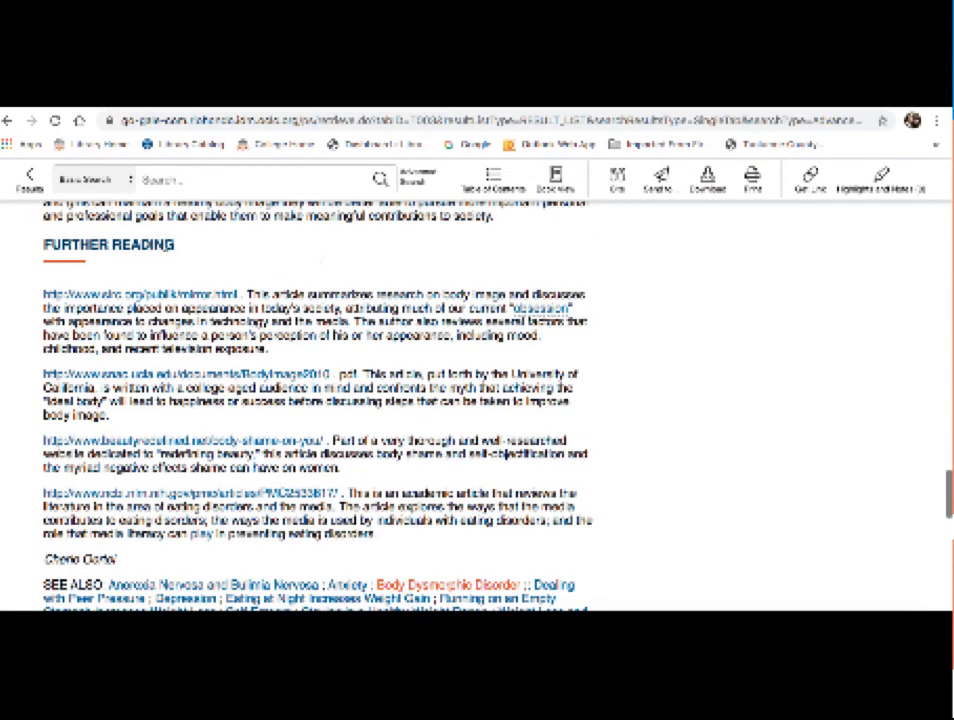
pyautogui.moveTo(332, 232)
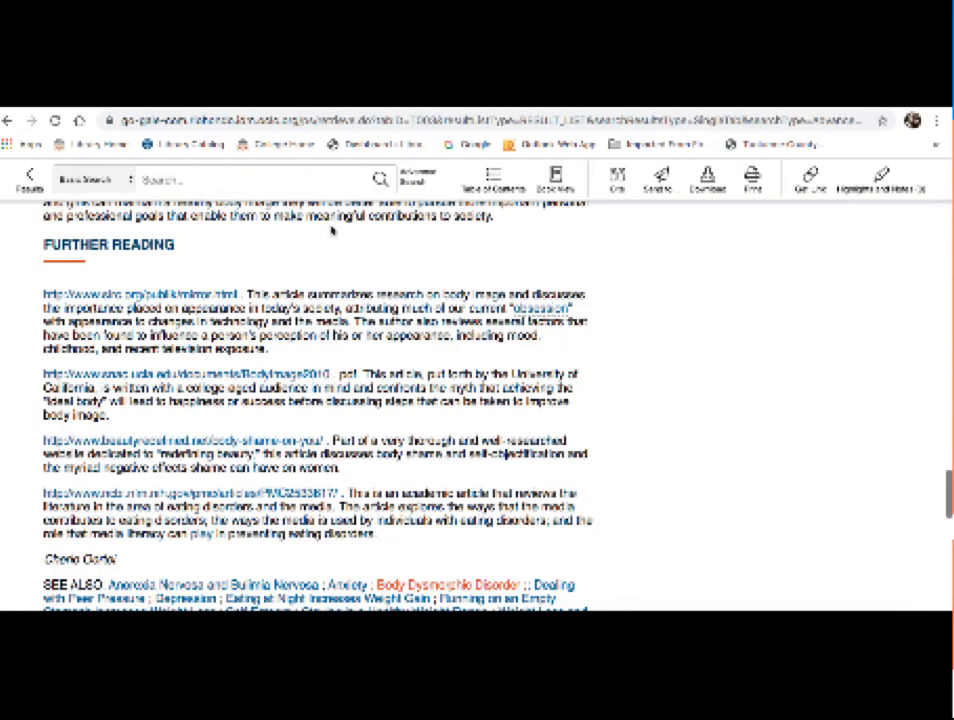
pyautogui.scroll(-3)
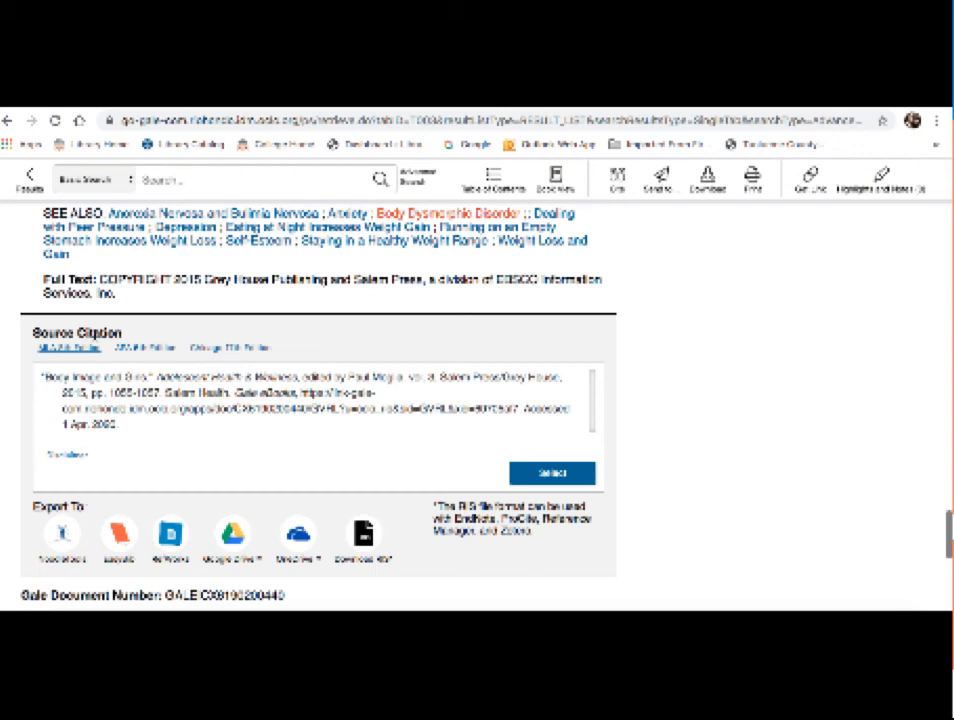
pyautogui.moveTo(144, 328)
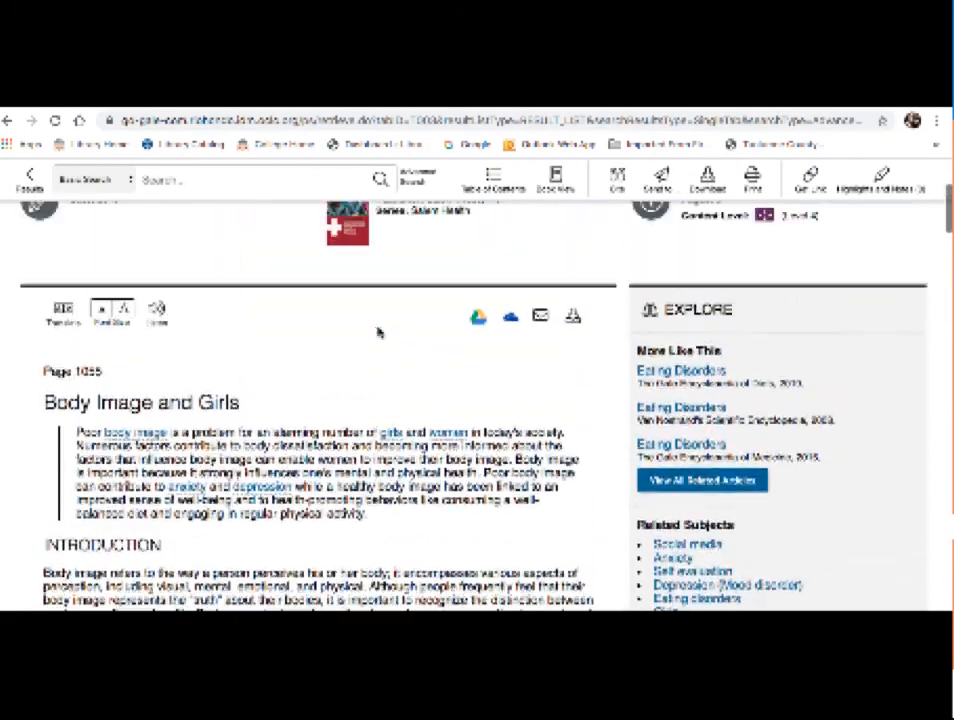
pyautogui.scroll(3)
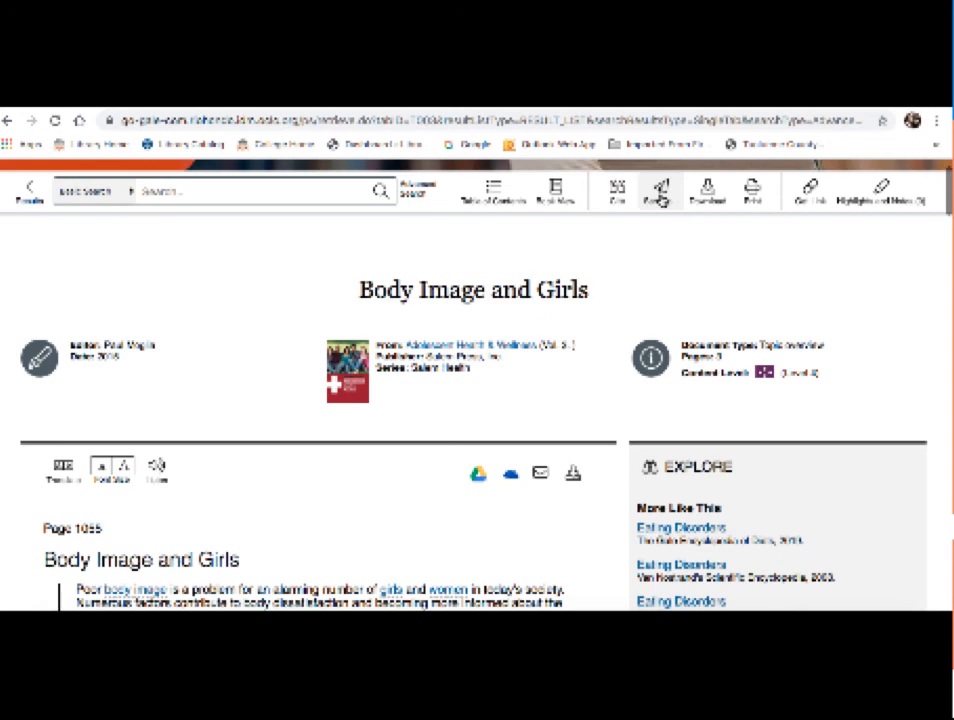
pyautogui.click(658, 190)
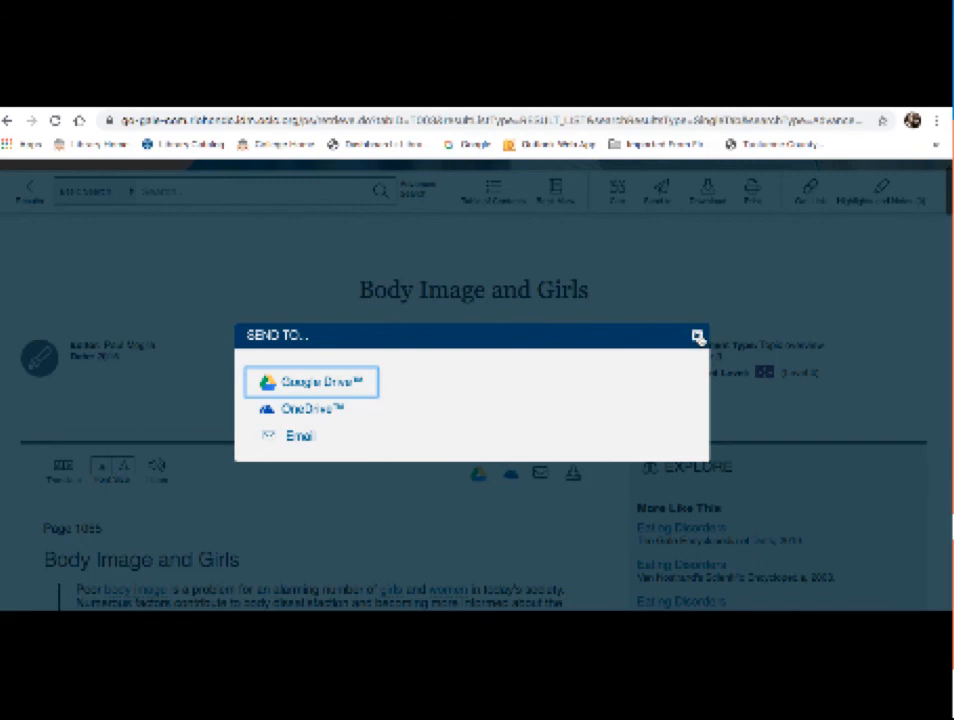
pyautogui.click(700, 336)
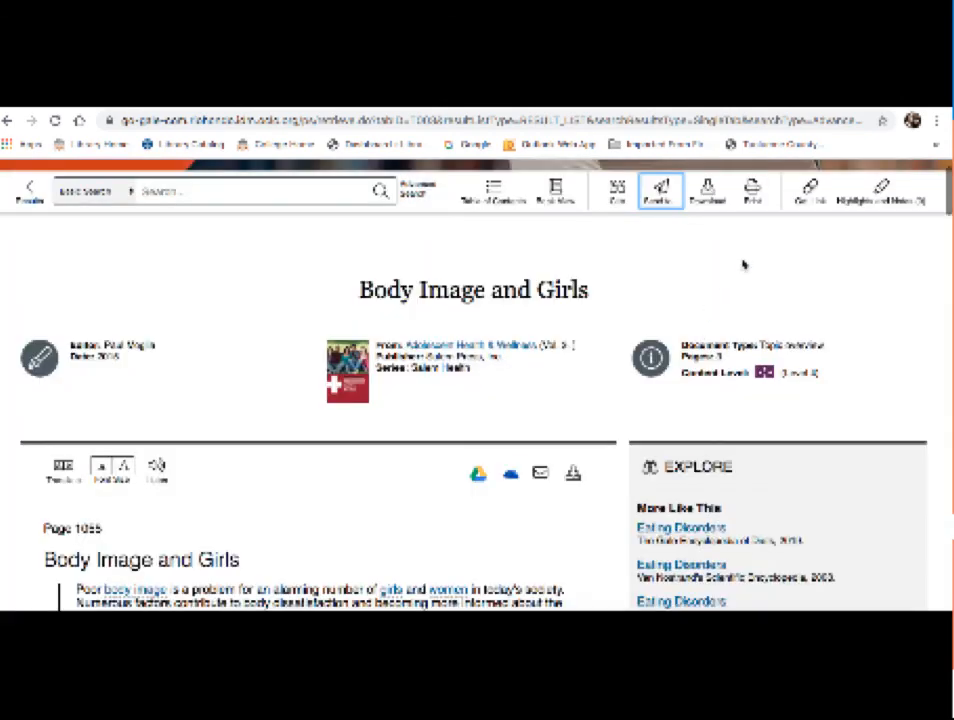
pyautogui.moveTo(708, 190)
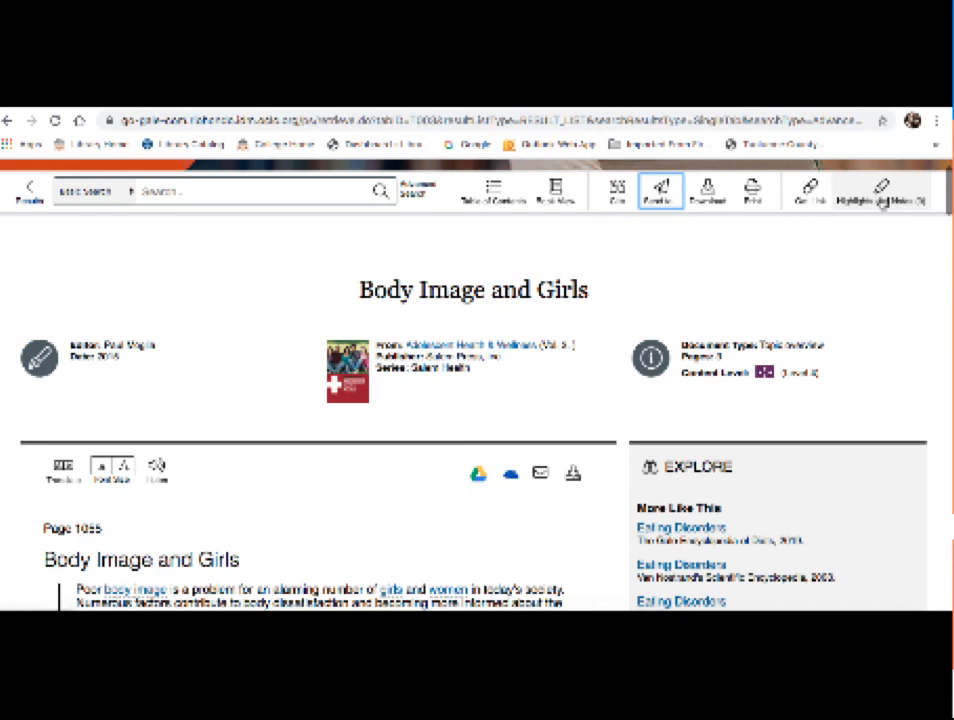
pyautogui.moveTo(672, 262)
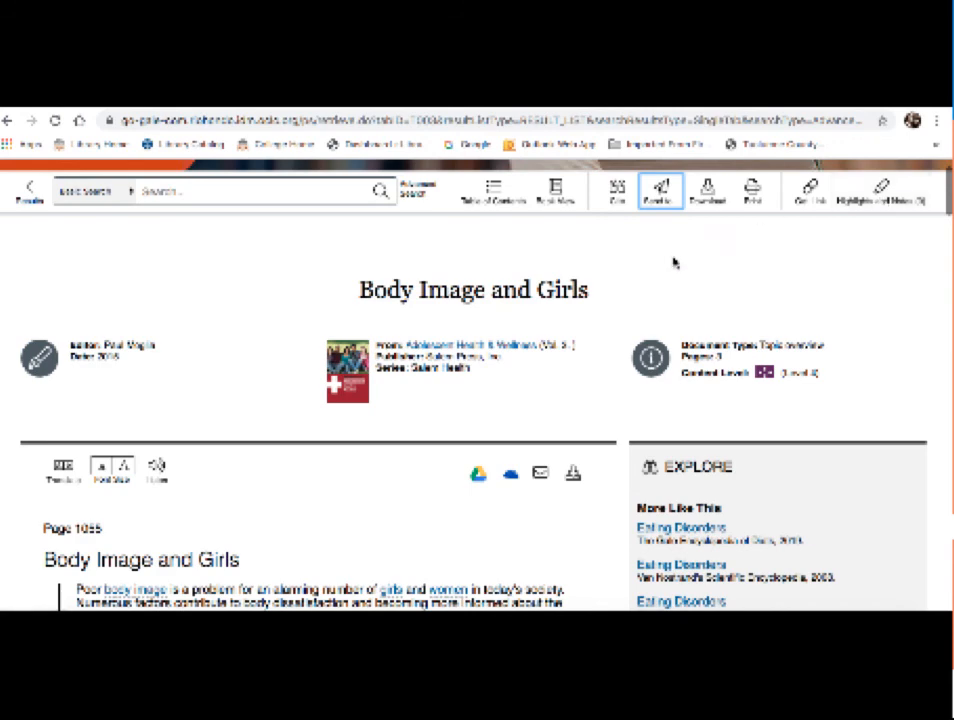